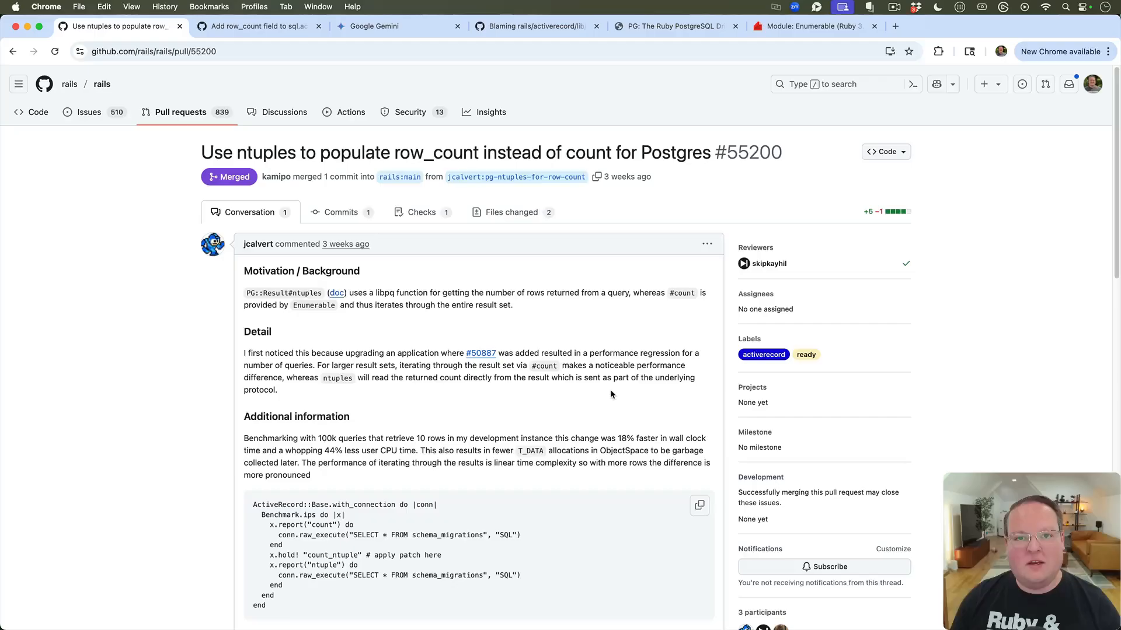
mouse_move(27, 414)
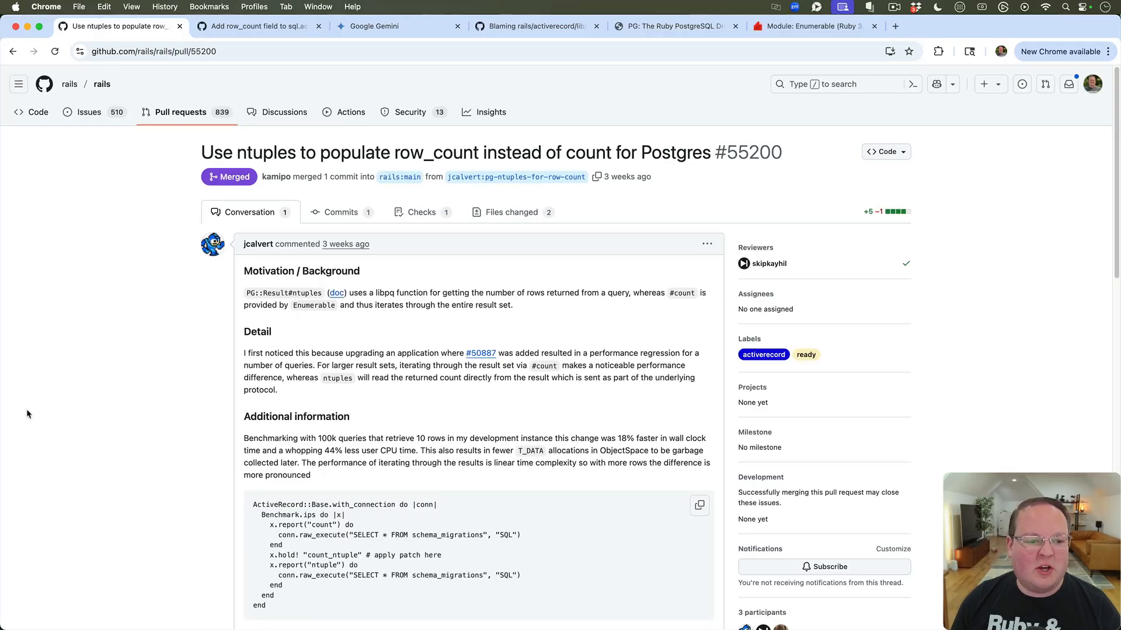
mouse_move(323, 387)
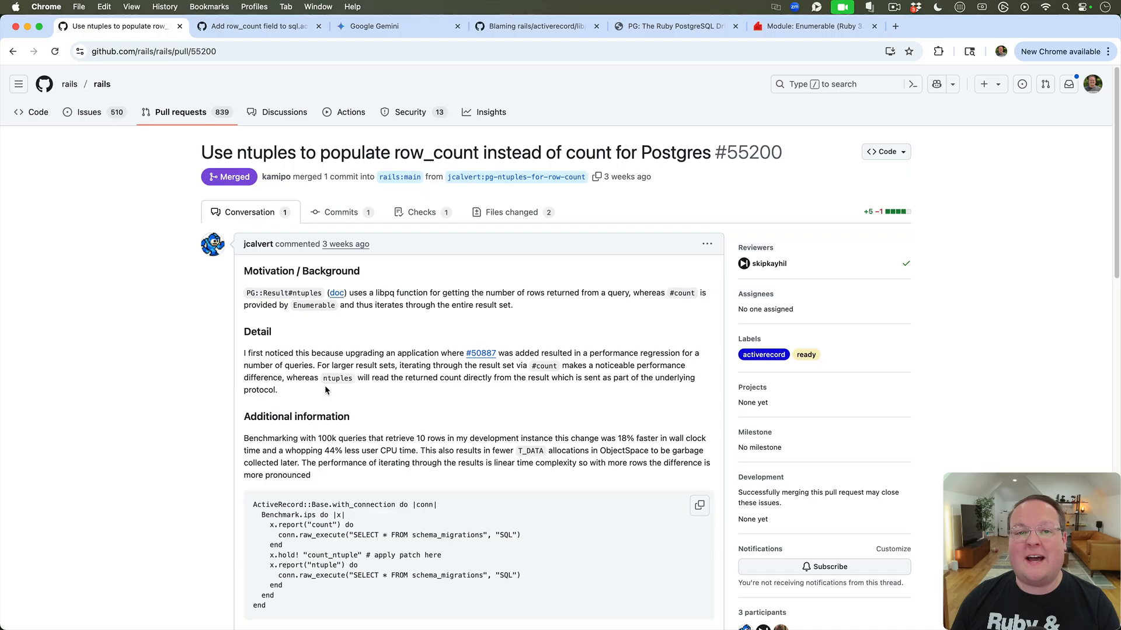
mouse_move(326, 382)
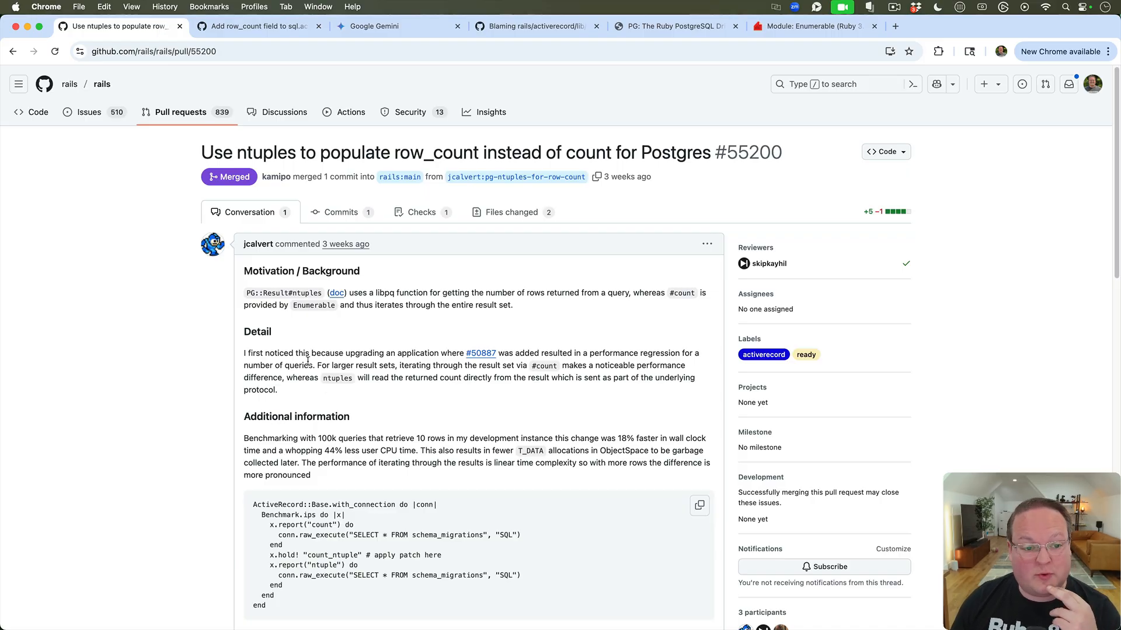
Switch to PR #50887, review its description, and open its file changes.
click(257, 27)
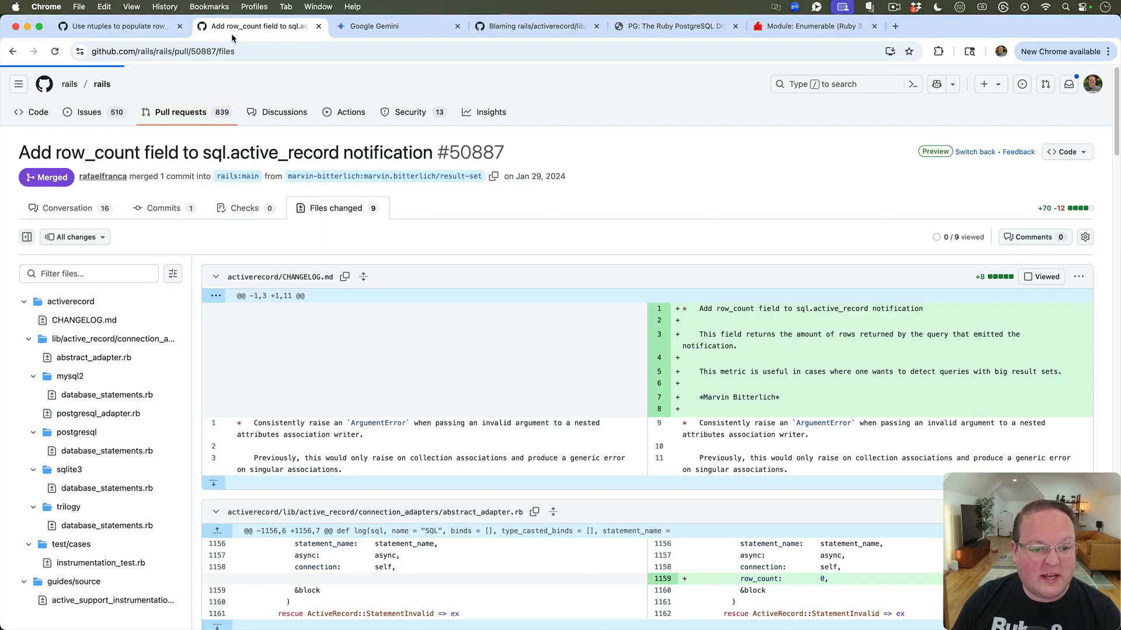
click(67, 208)
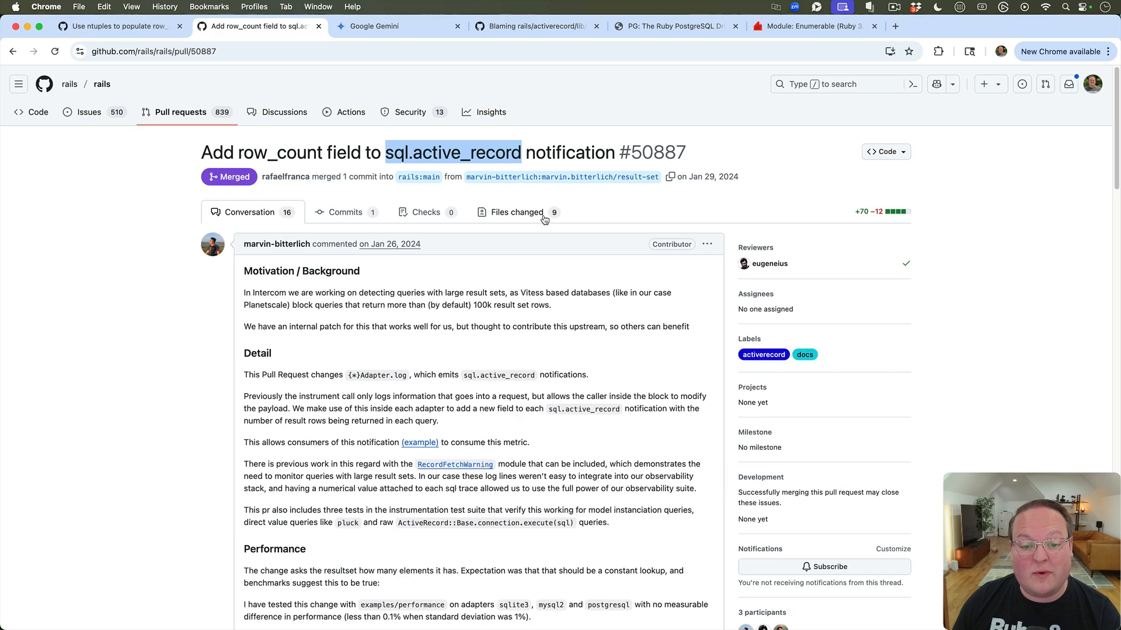
click(516, 212)
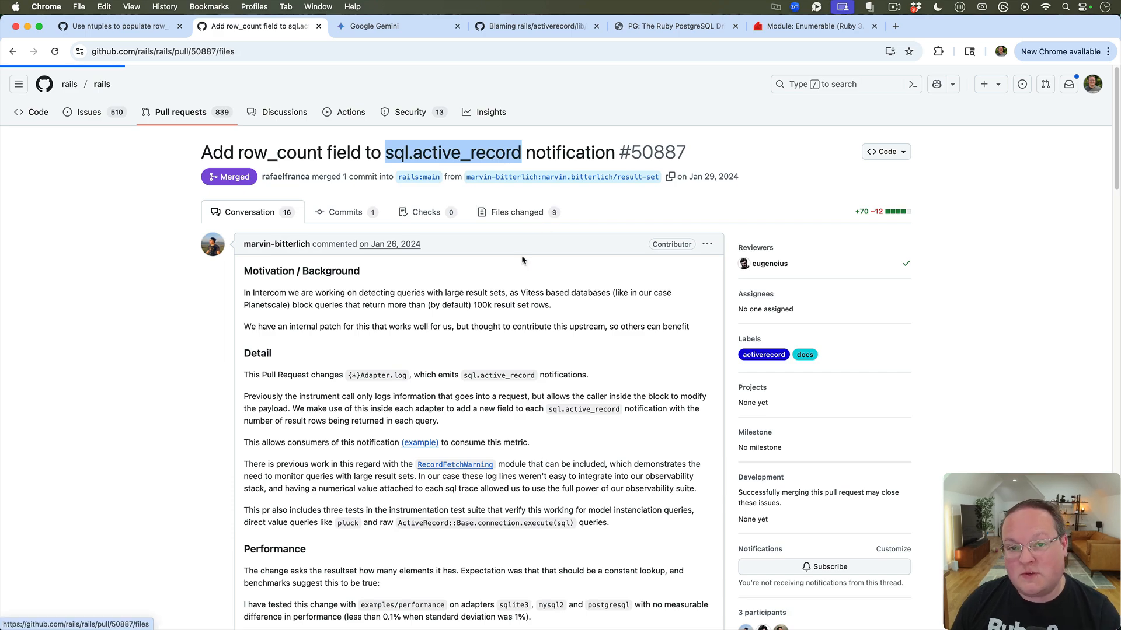
click(516, 211)
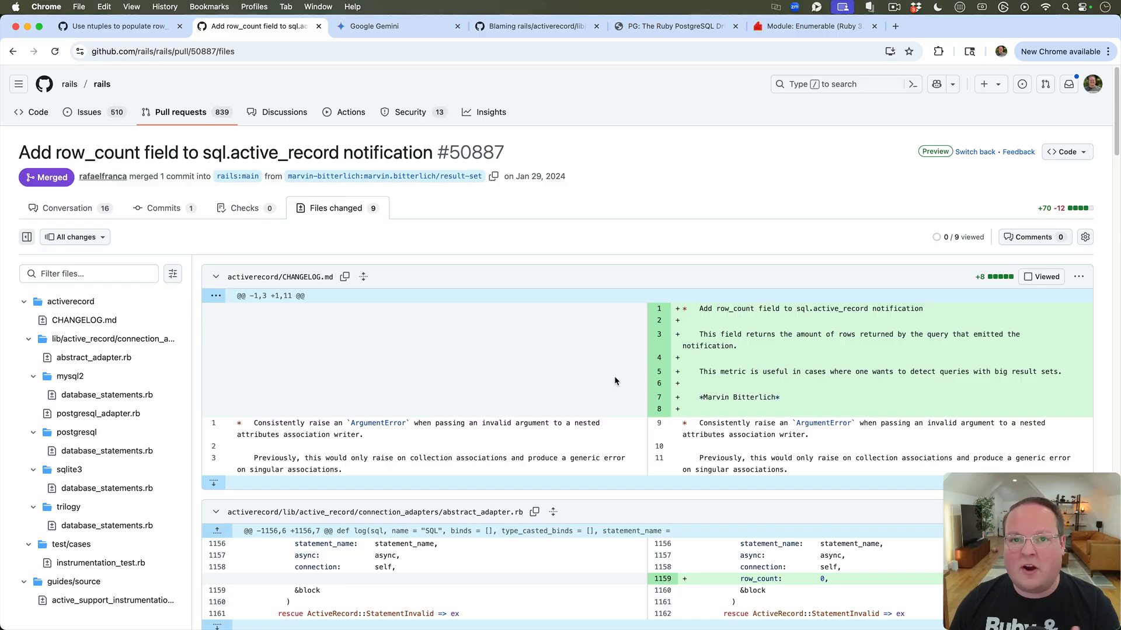
Scroll through the mysql2, postgresql and sqlite3 adapter diffs that set row_count.
scroll(down, 3)
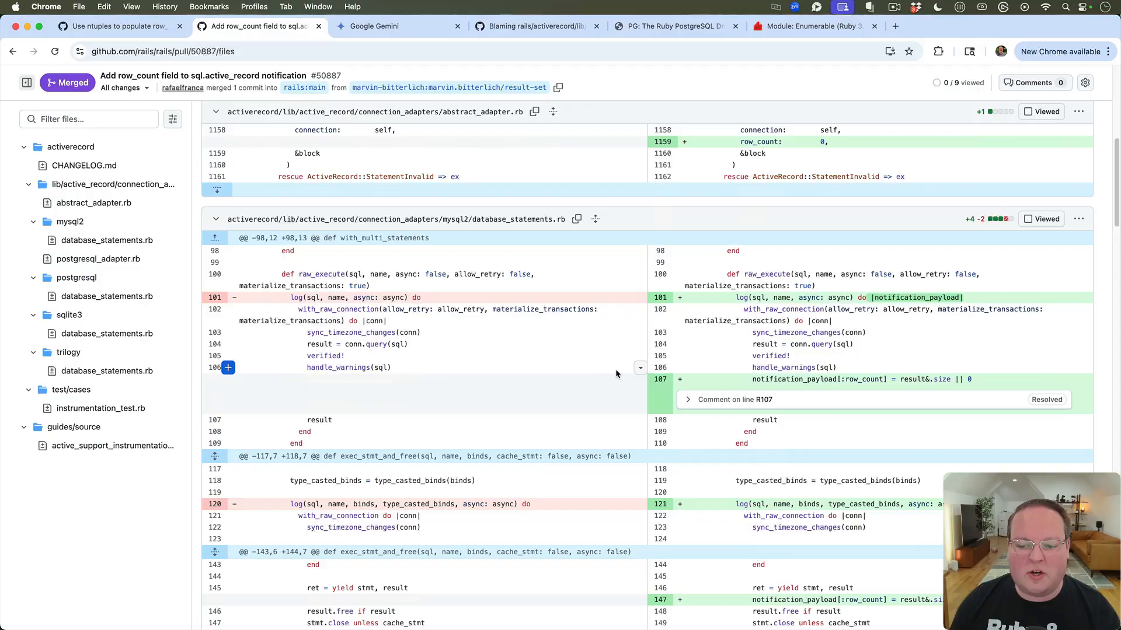
scroll(down, 3)
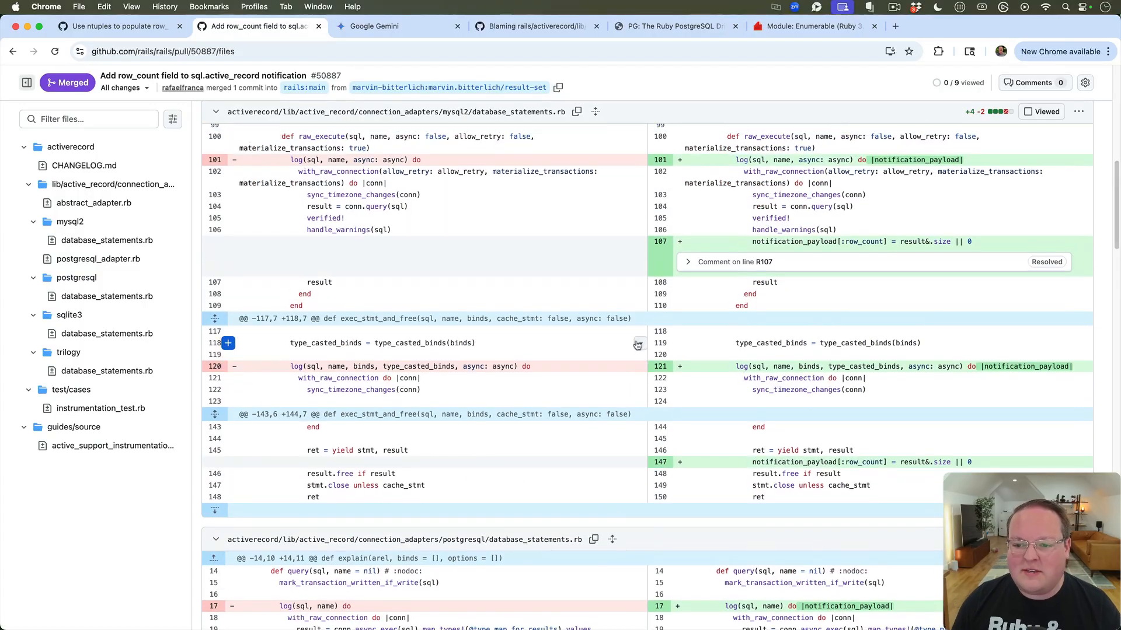
mouse_move(143, 358)
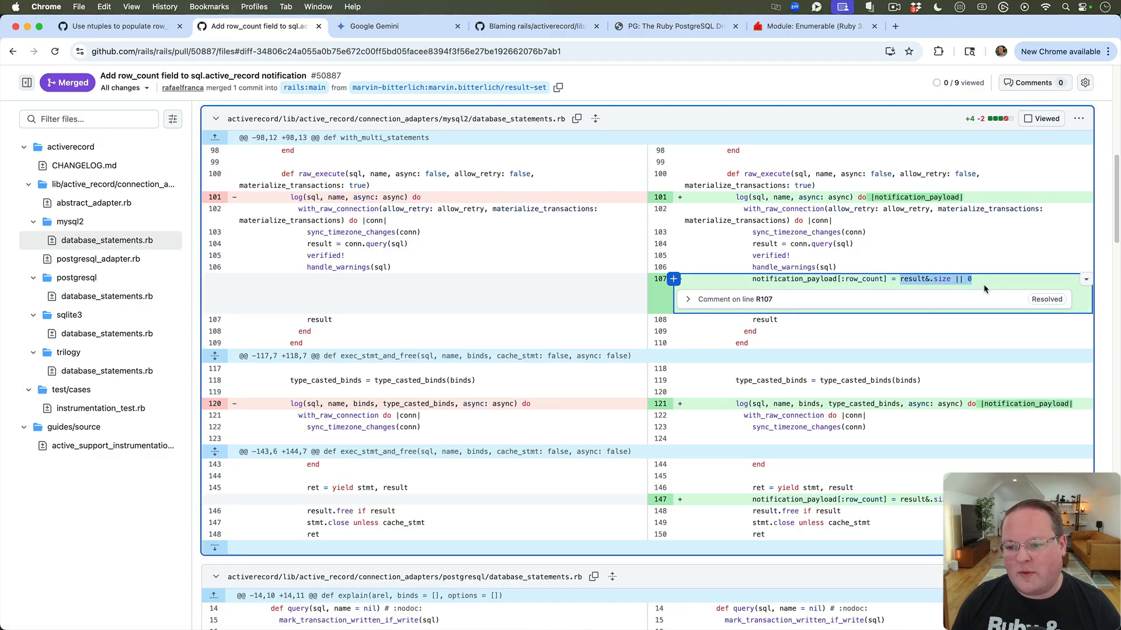
scroll(down, 3)
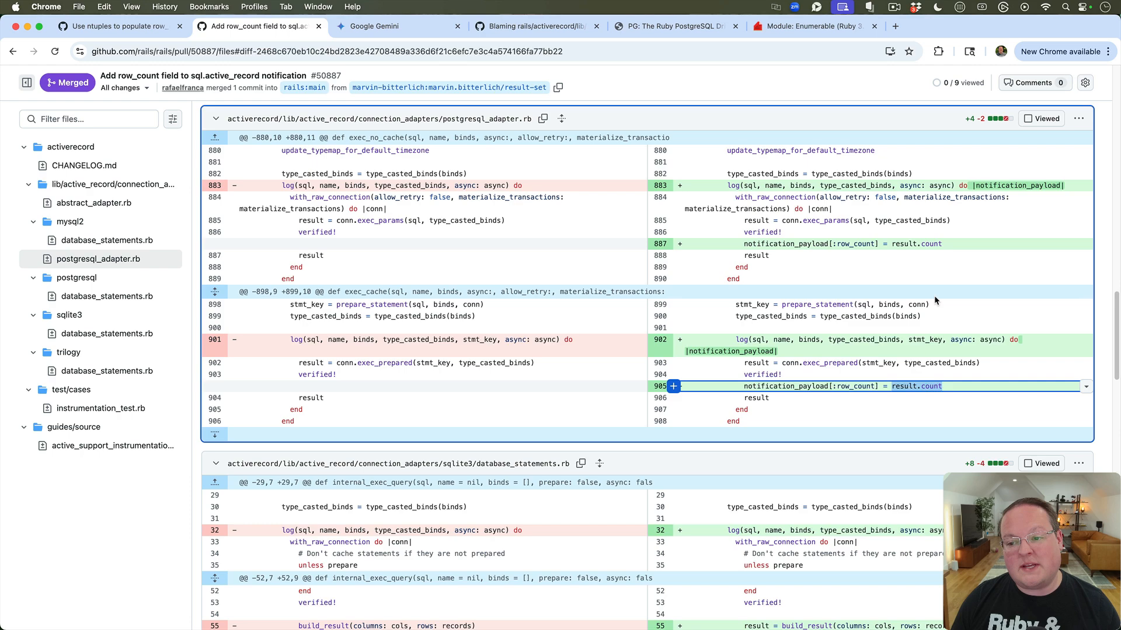
scroll(down, 3)
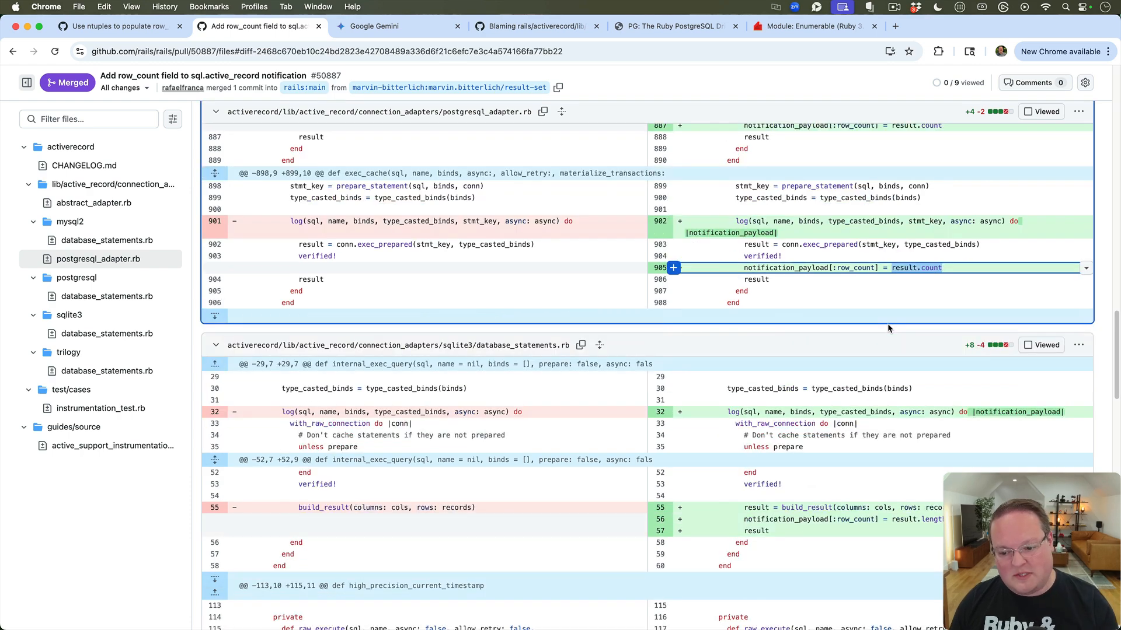
scroll(down, 3)
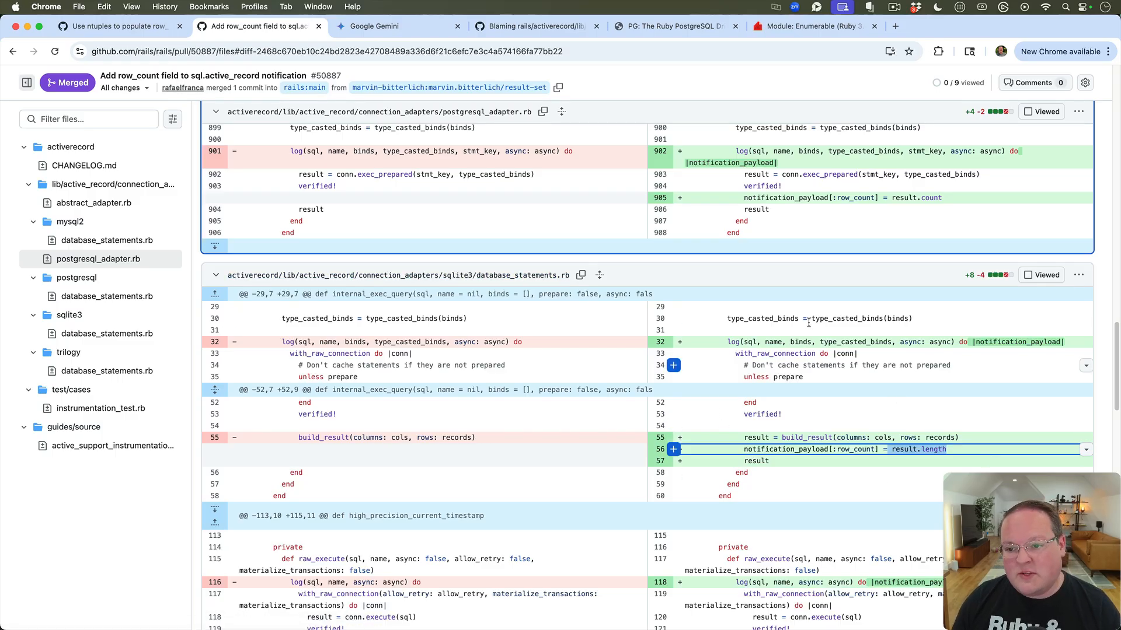
scroll(down, 3)
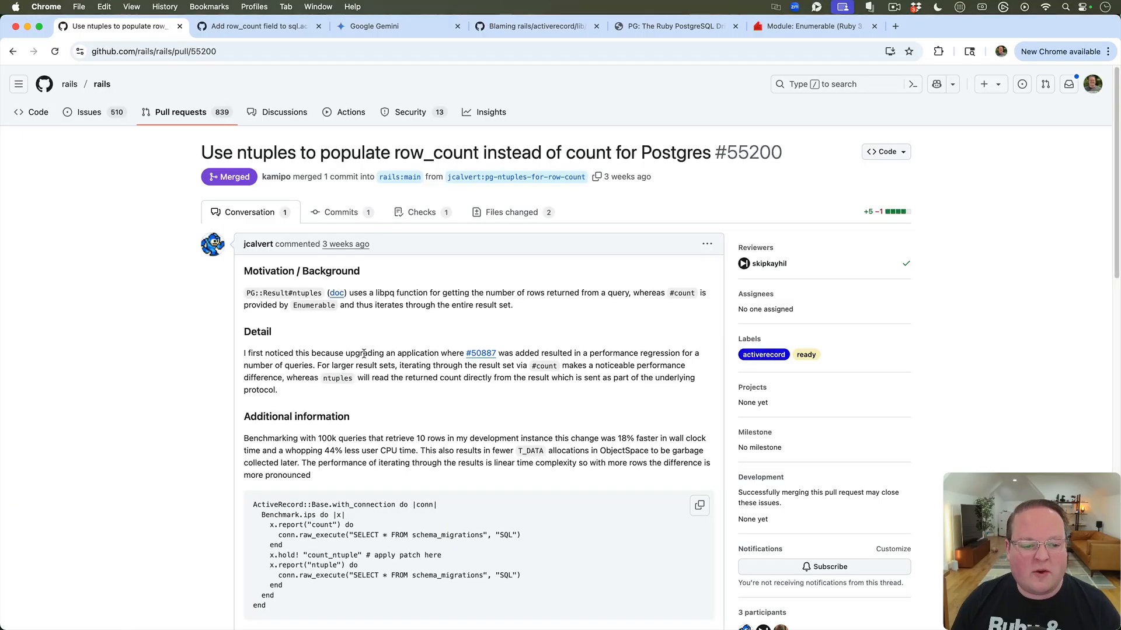
drag(349, 353, 441, 353)
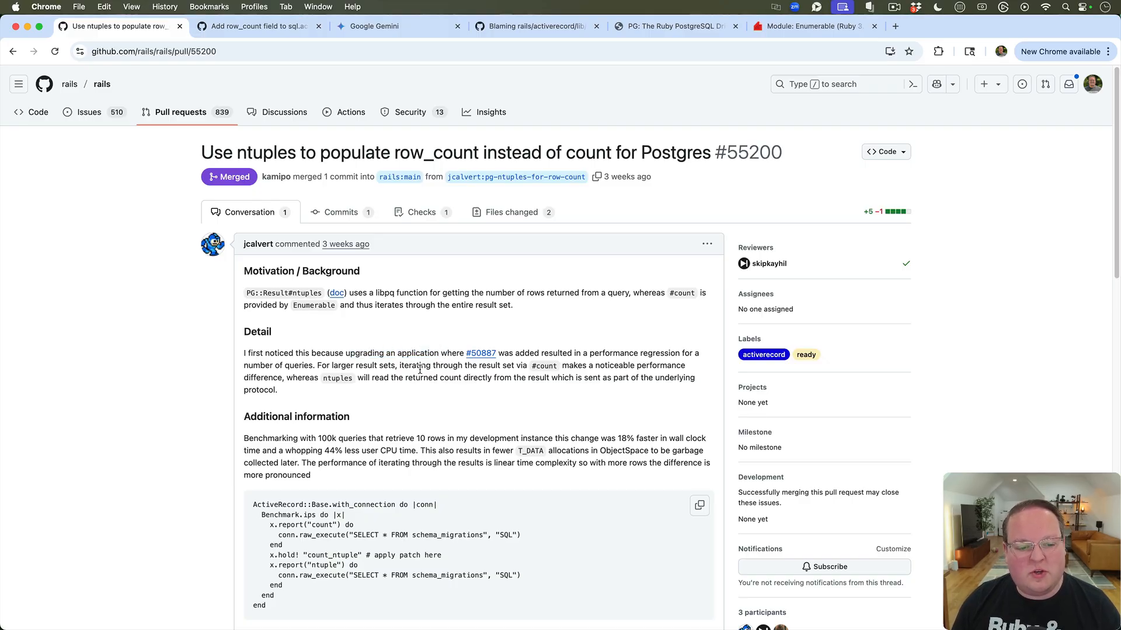
mouse_move(473, 387)
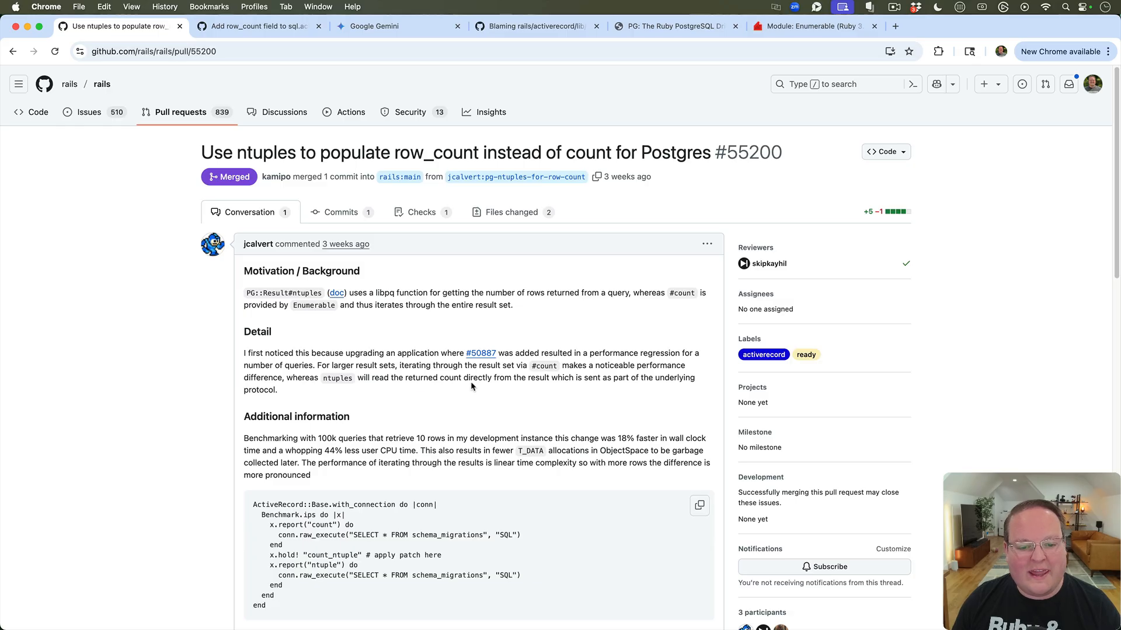
Return to PR #50887's diff showing Postgres row_count set from result.count.
click(258, 27)
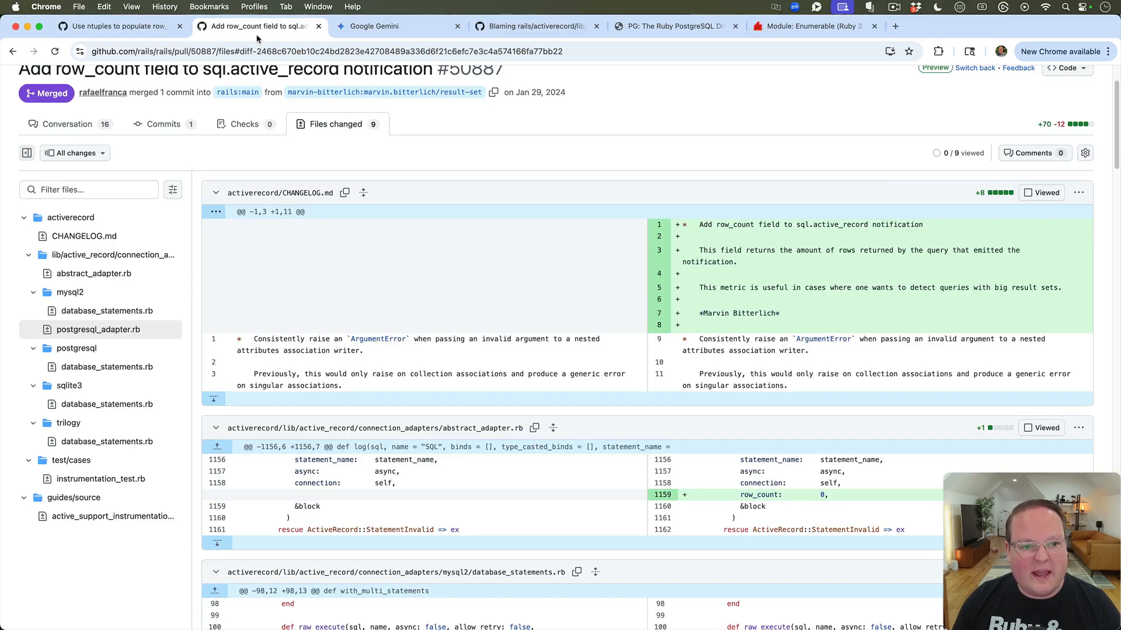
scroll(down, 3)
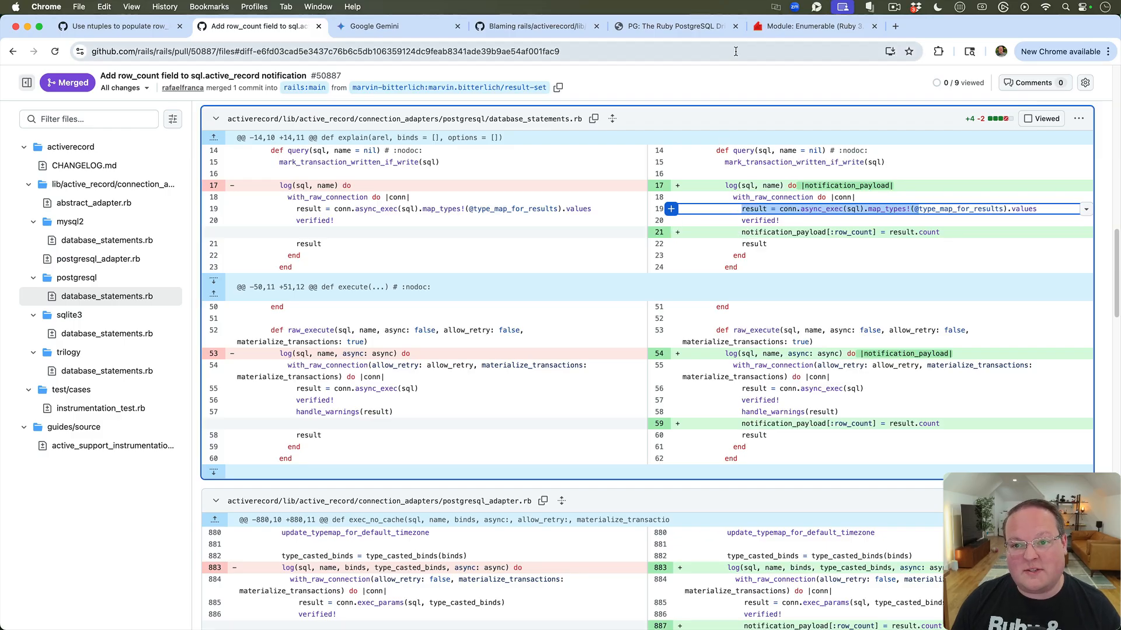
Read the ruby-doc Enumerable method lists and Usage example, then go back to PR #55200.
click(810, 25)
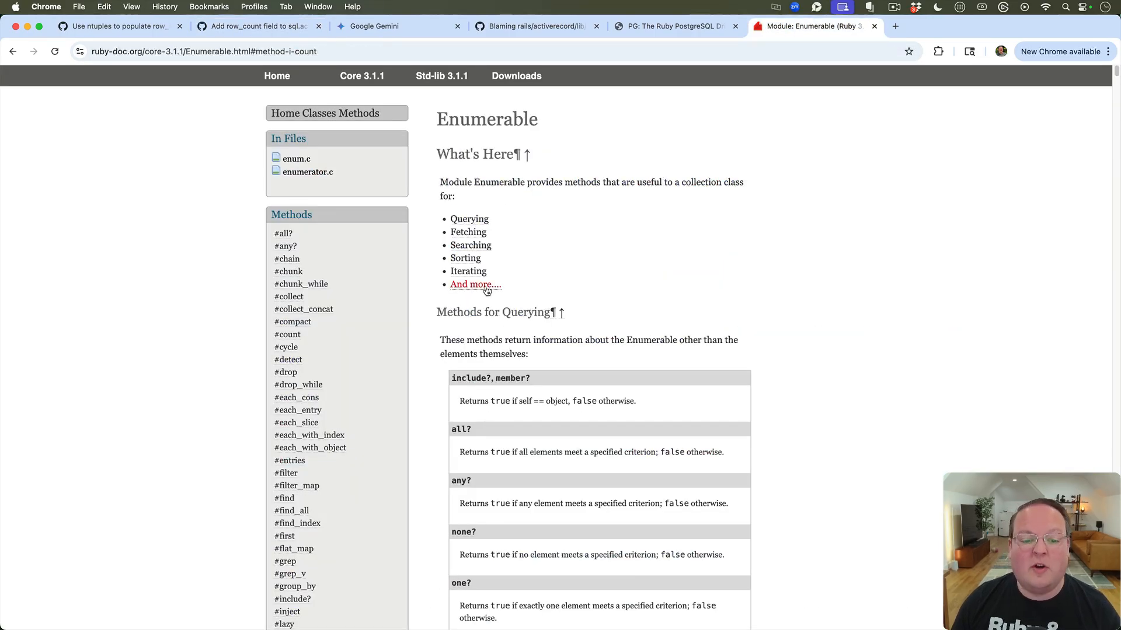
scroll(down, 3)
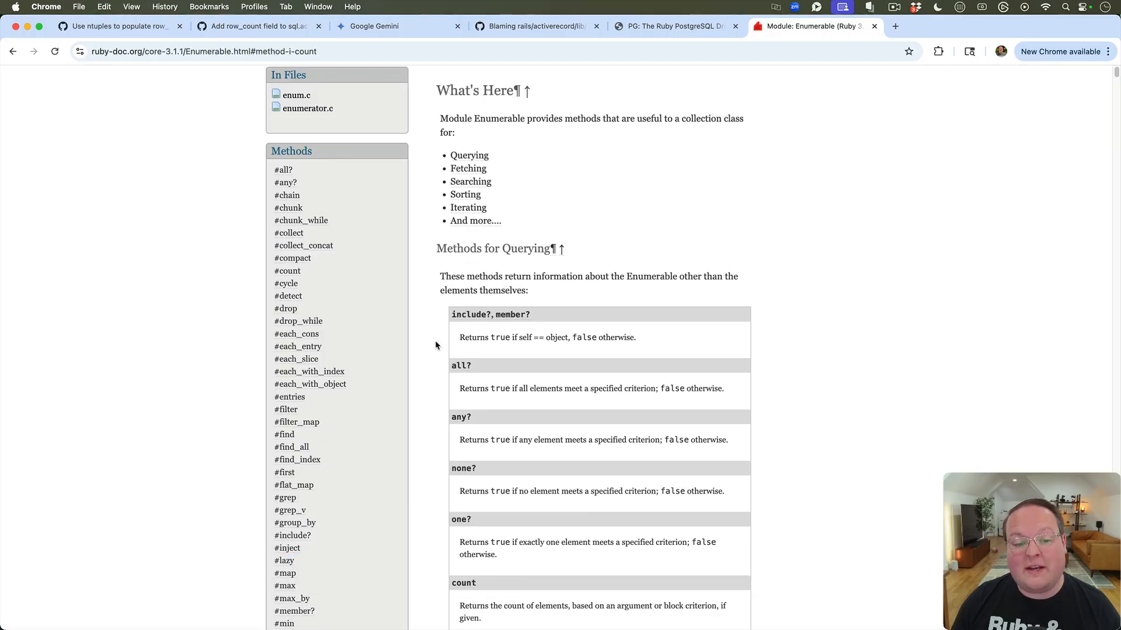
scroll(down, 3)
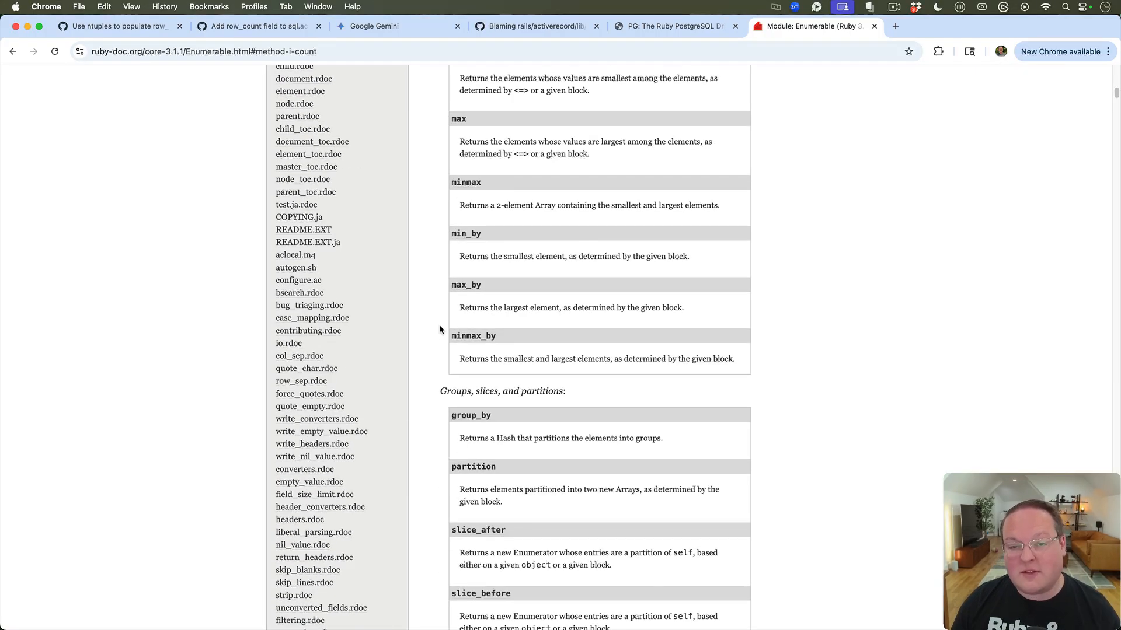
scroll(down, 3)
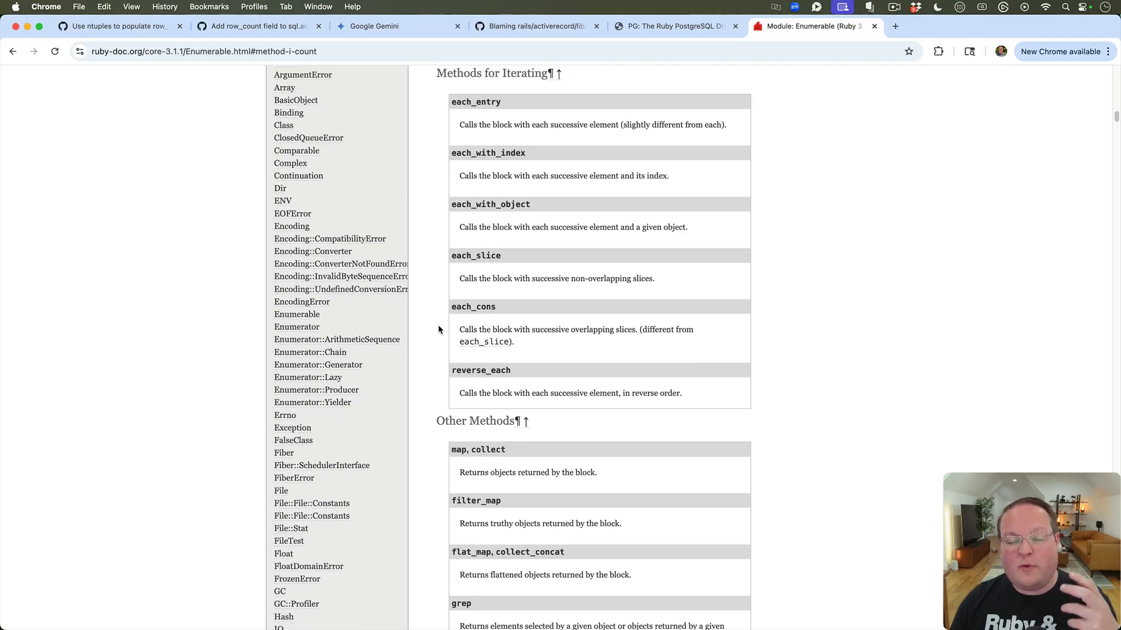
scroll(down, 3)
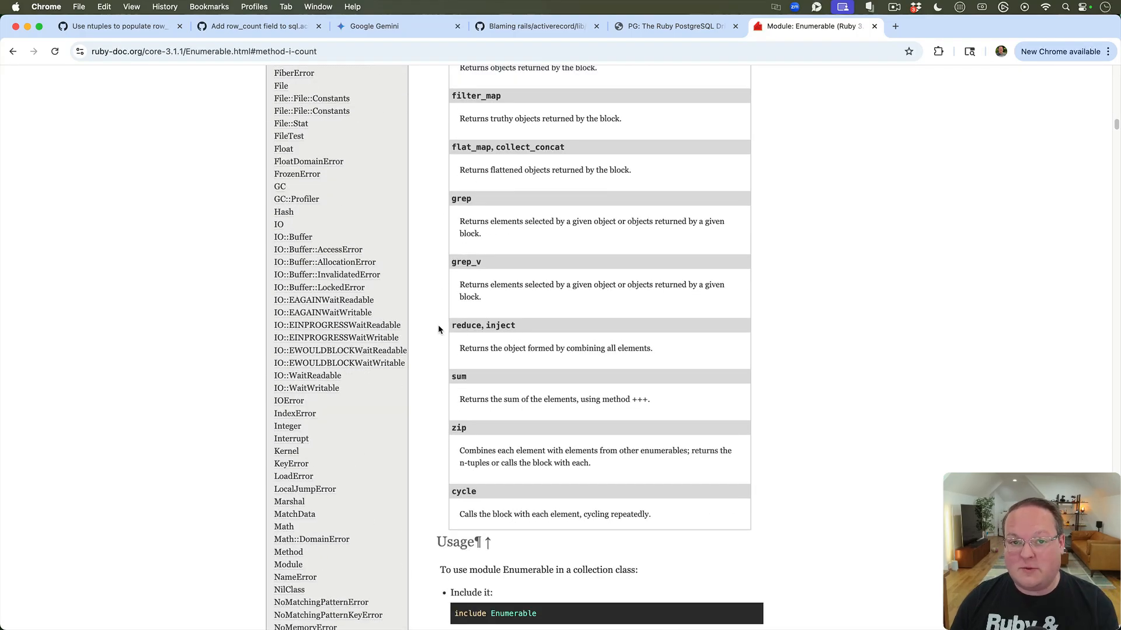
scroll(down, 3)
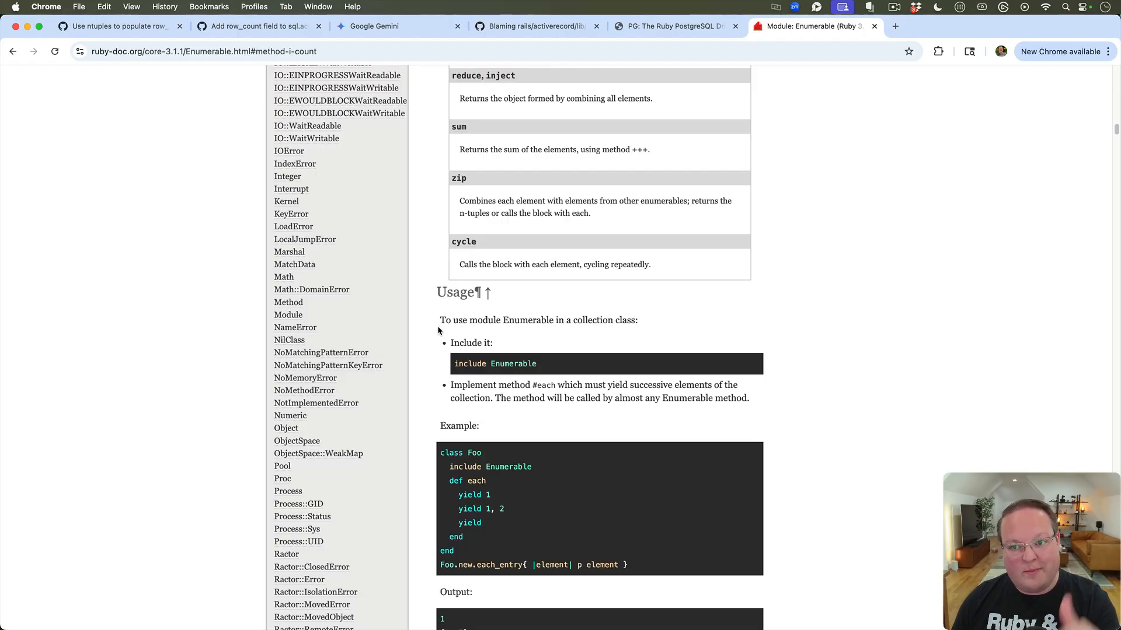
scroll(down, 3)
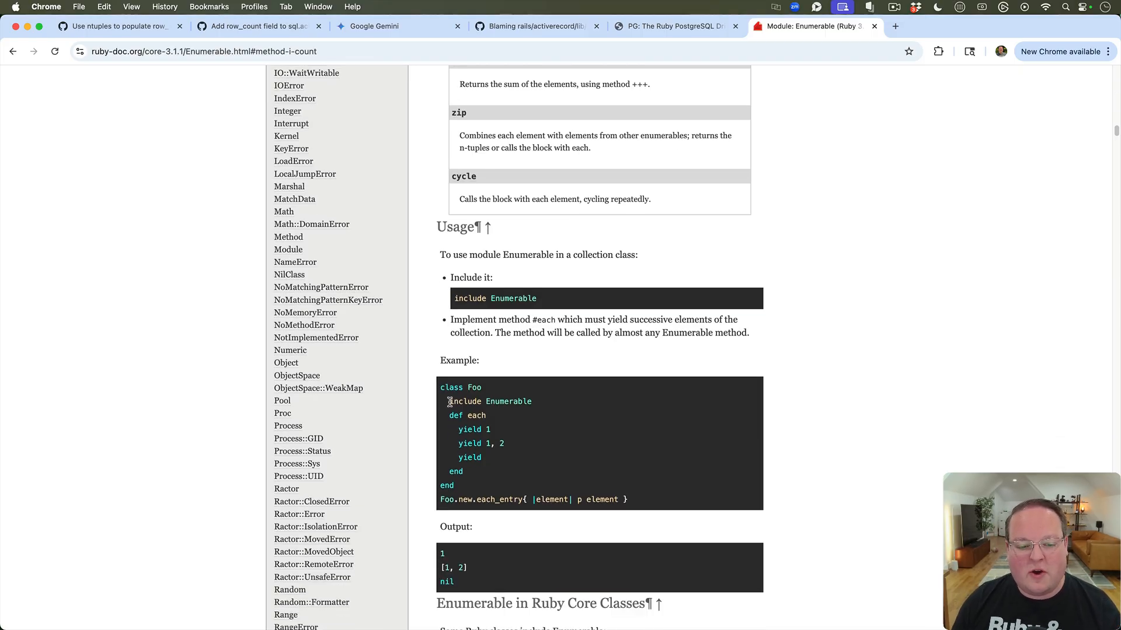
drag(448, 401, 509, 469)
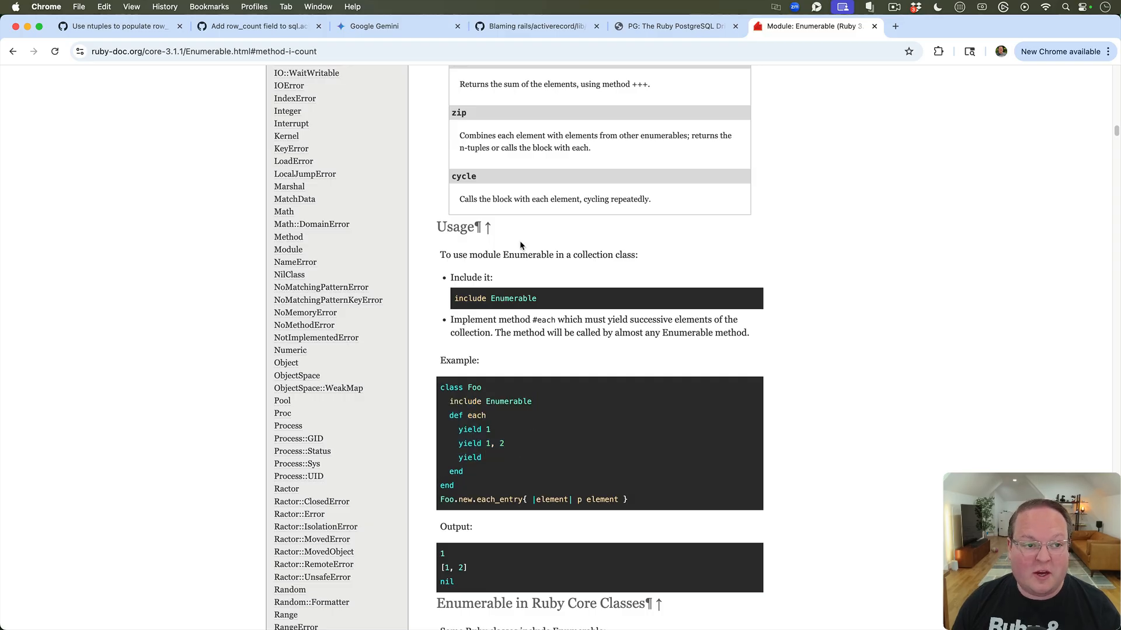
click(123, 28)
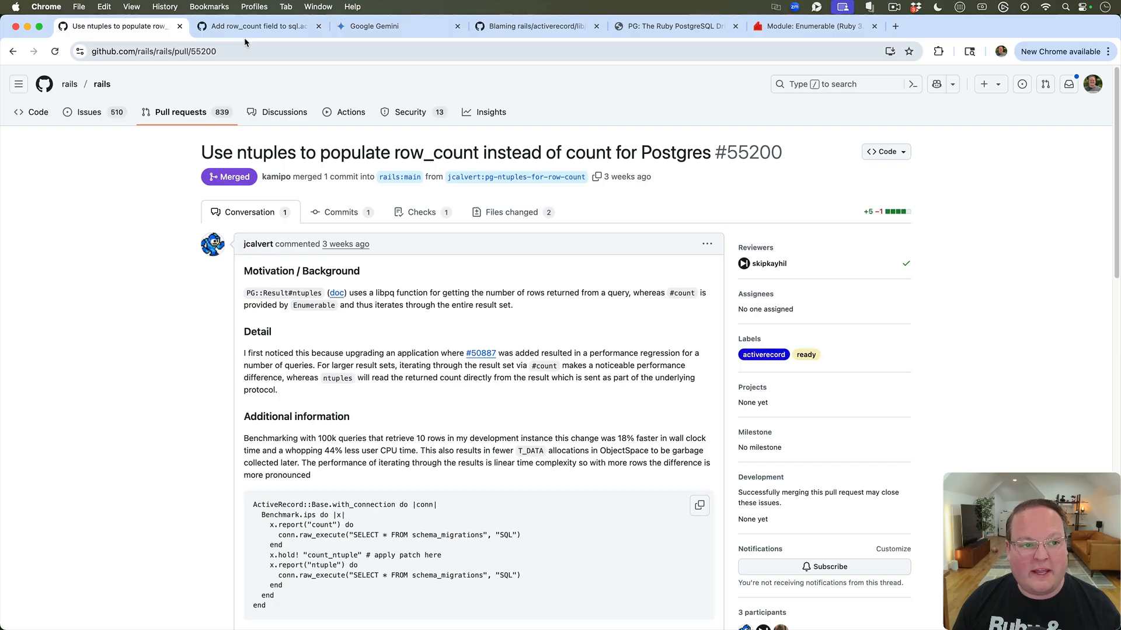
Show PR #55200's diff and highlight the result.count call replaced by result.ntuples.
click(262, 26)
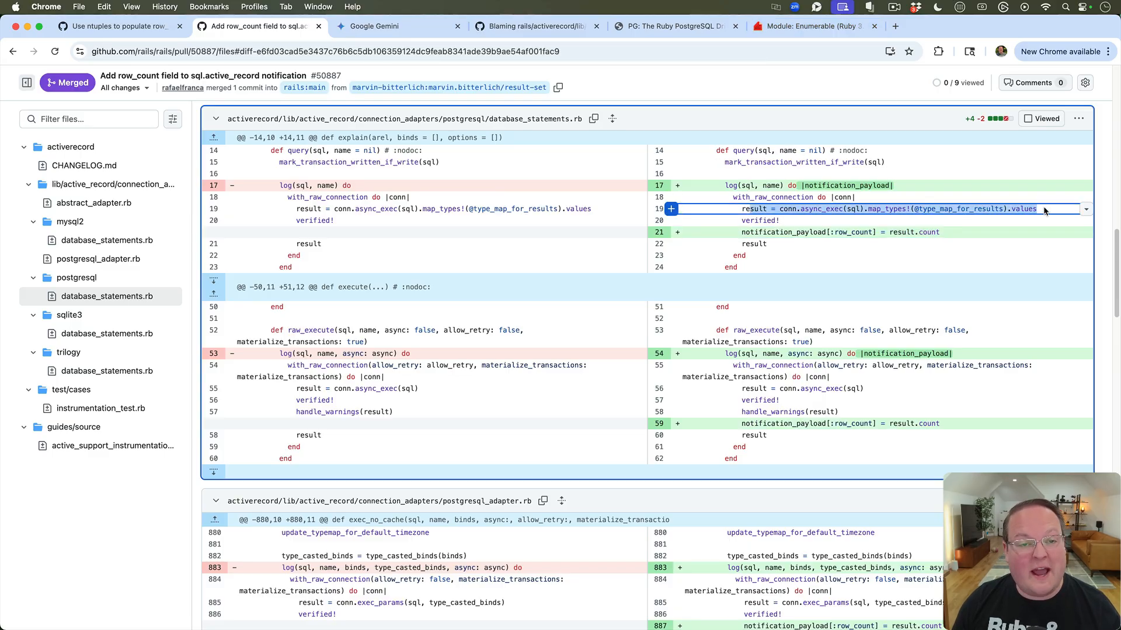
mouse_move(1034, 209)
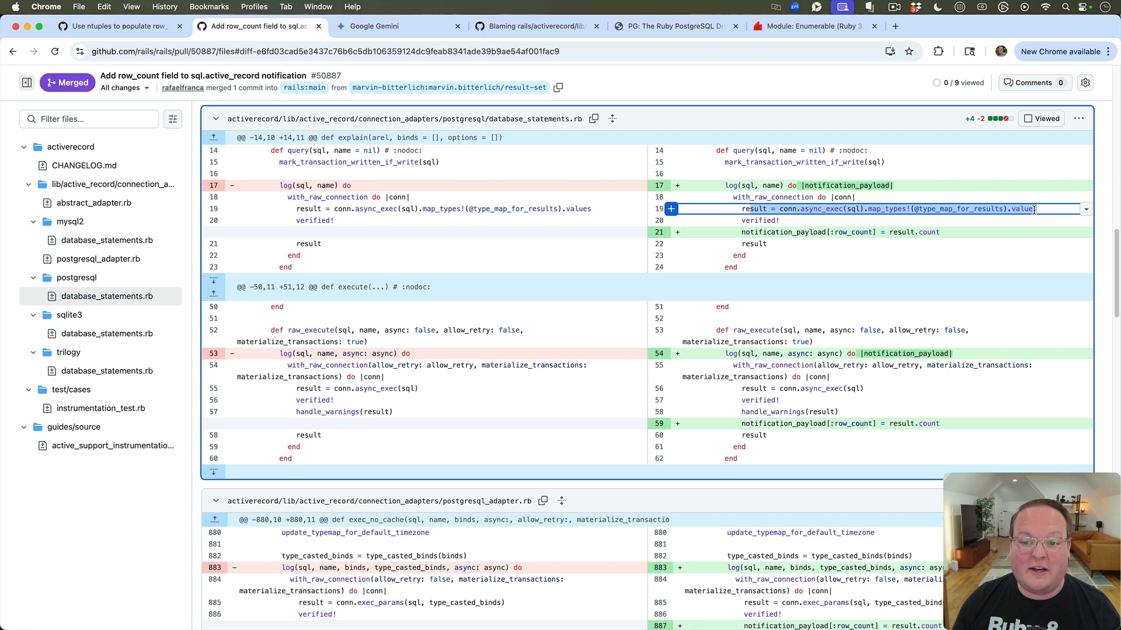
click(123, 27)
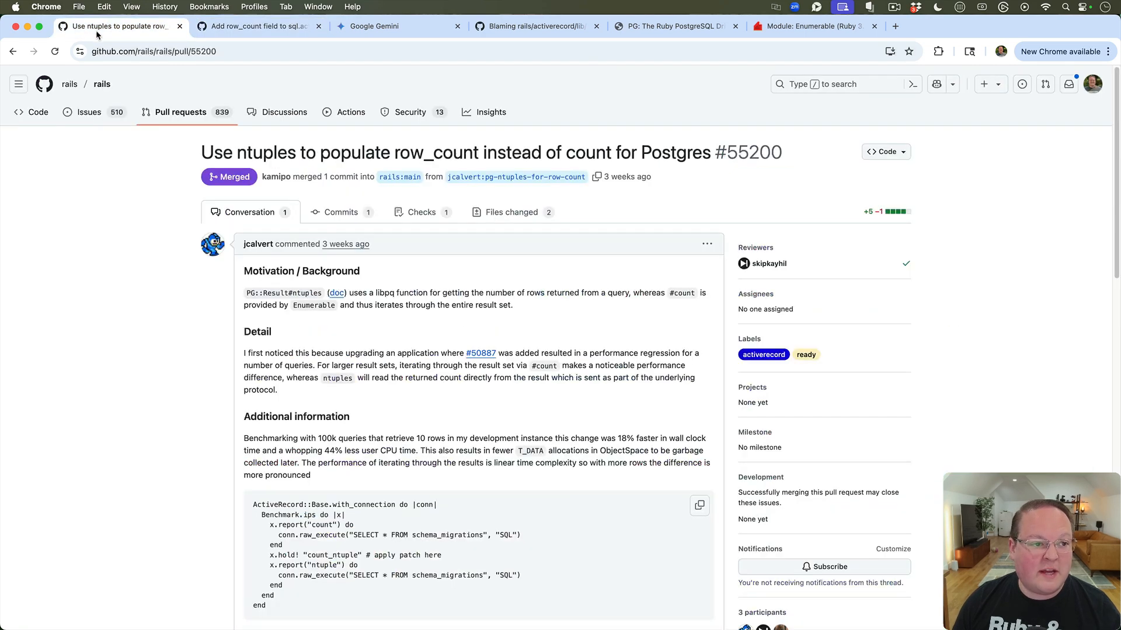
click(519, 212)
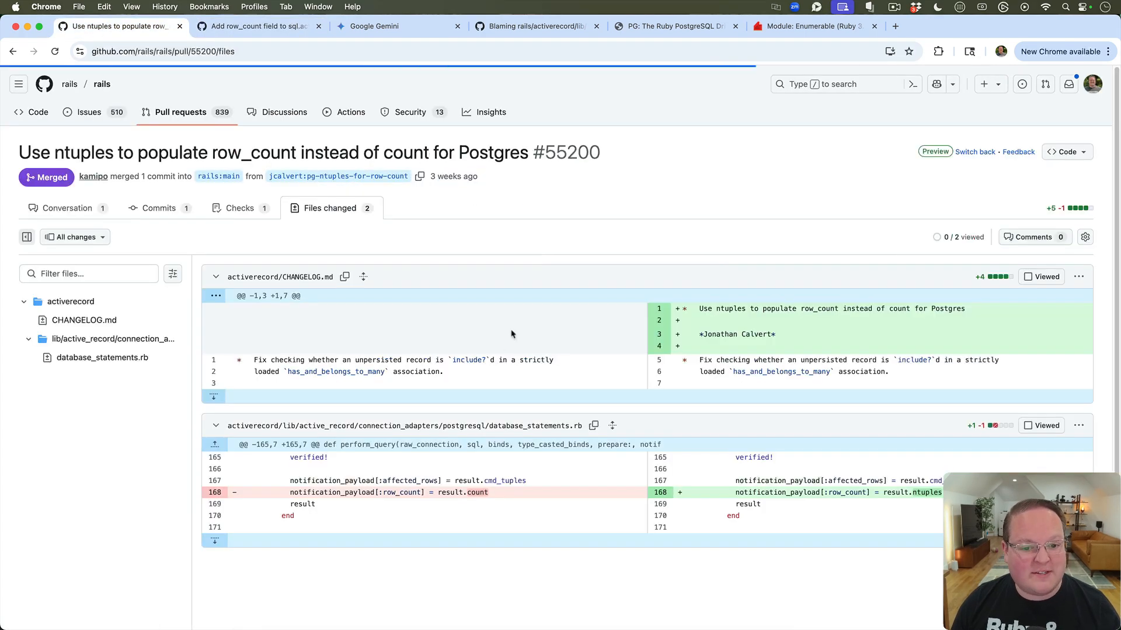
scroll(down, 3)
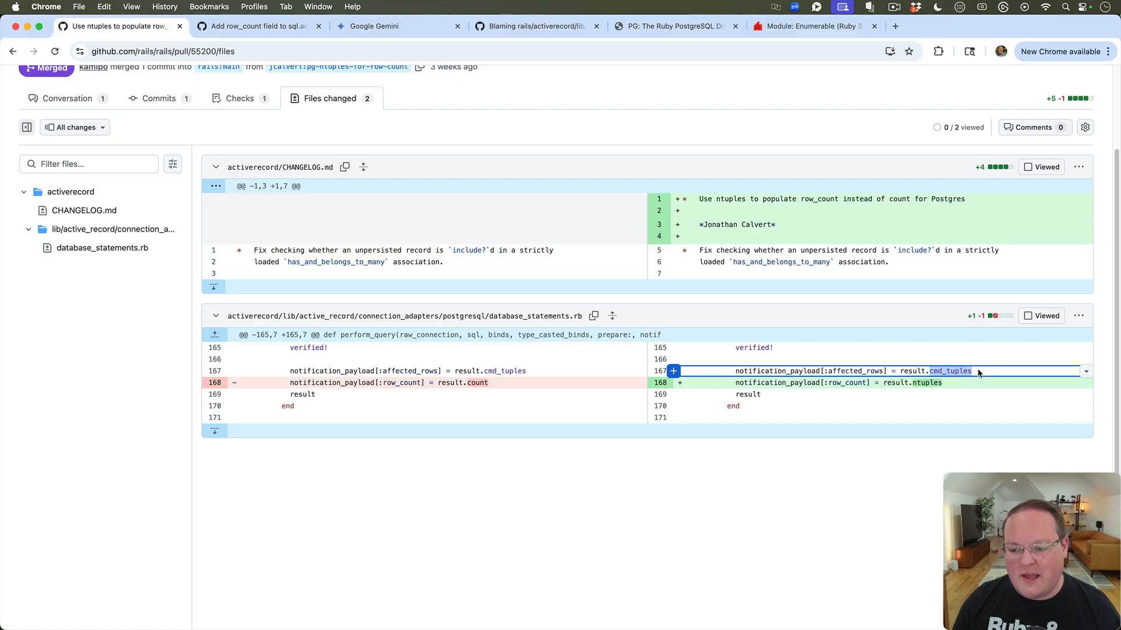
double_click(856, 371)
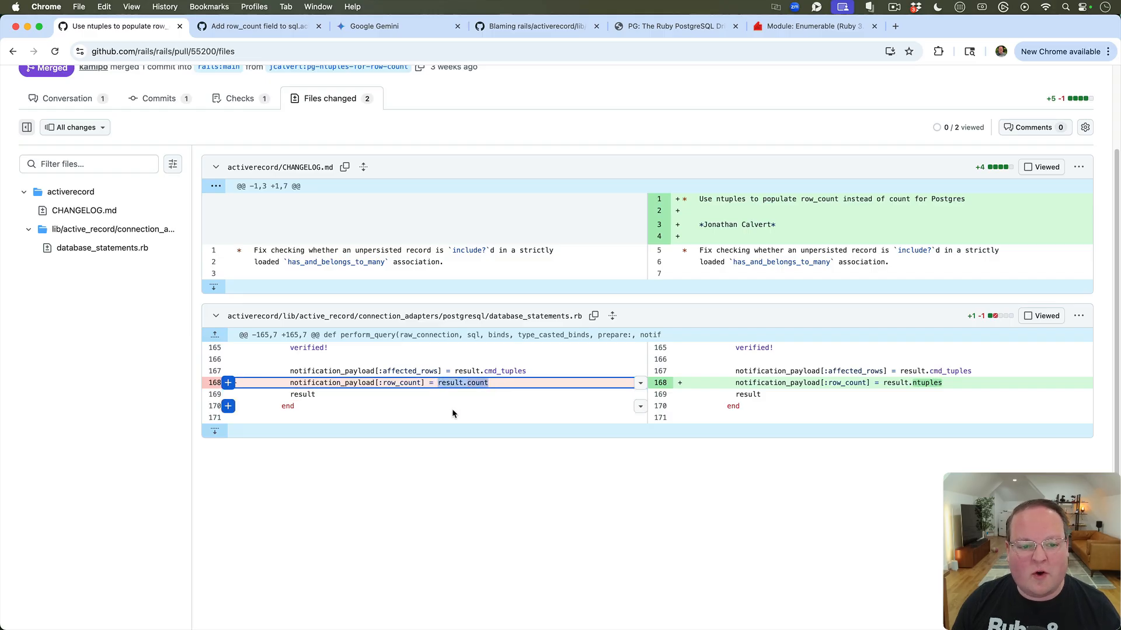
mouse_move(457, 409)
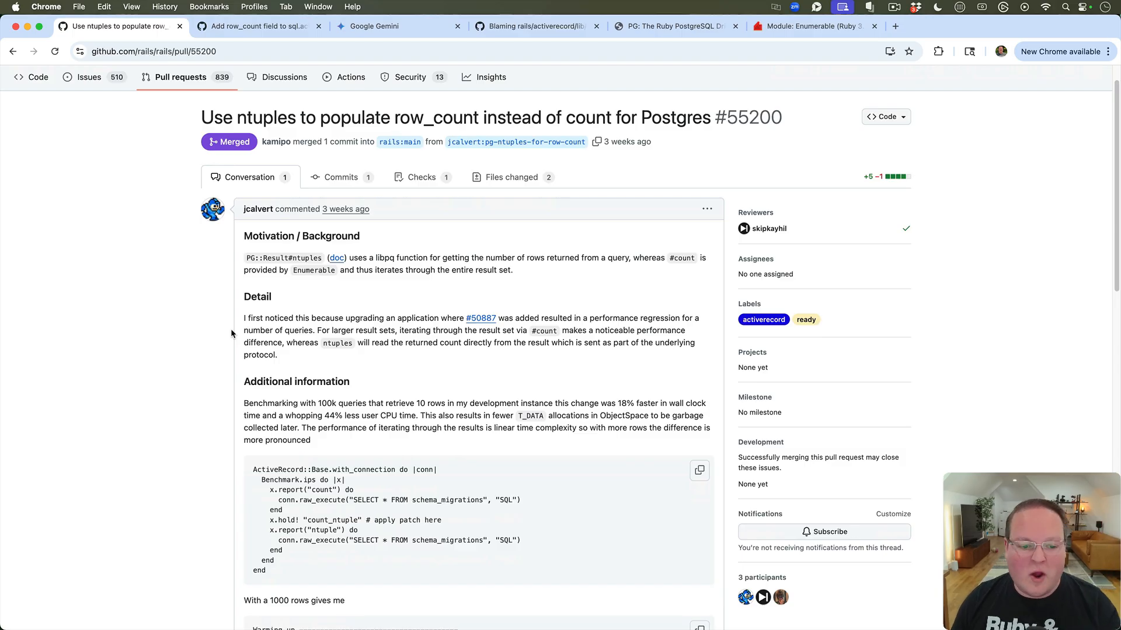
Highlight the '44% less user CPU time' benchmark claim, then reopen the changed files.
scroll(down, 3)
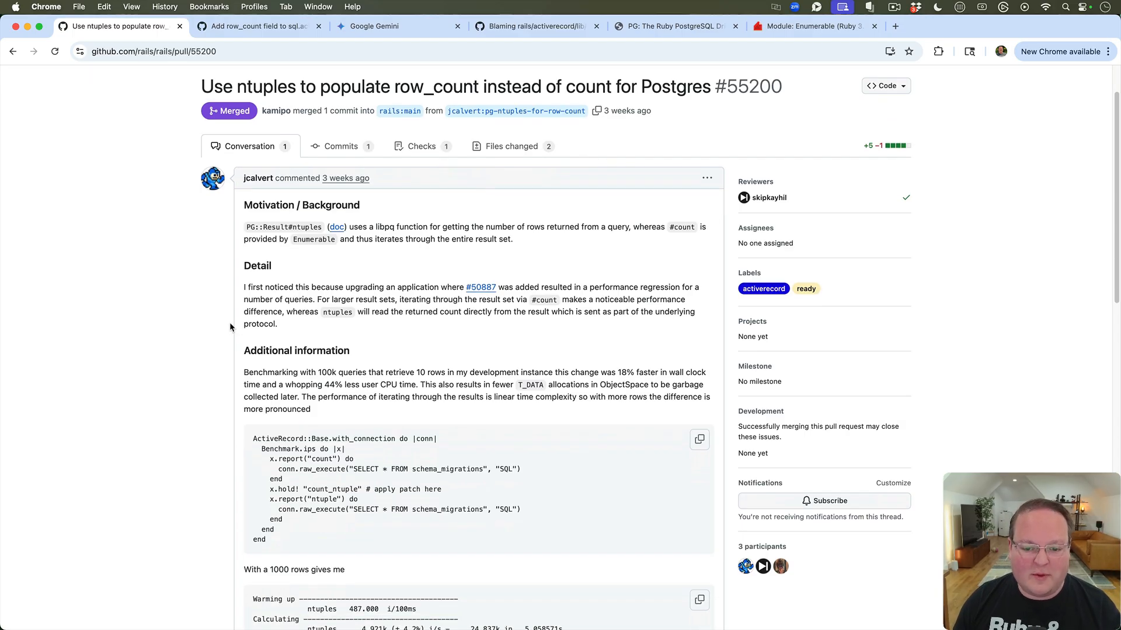
scroll(down, 3)
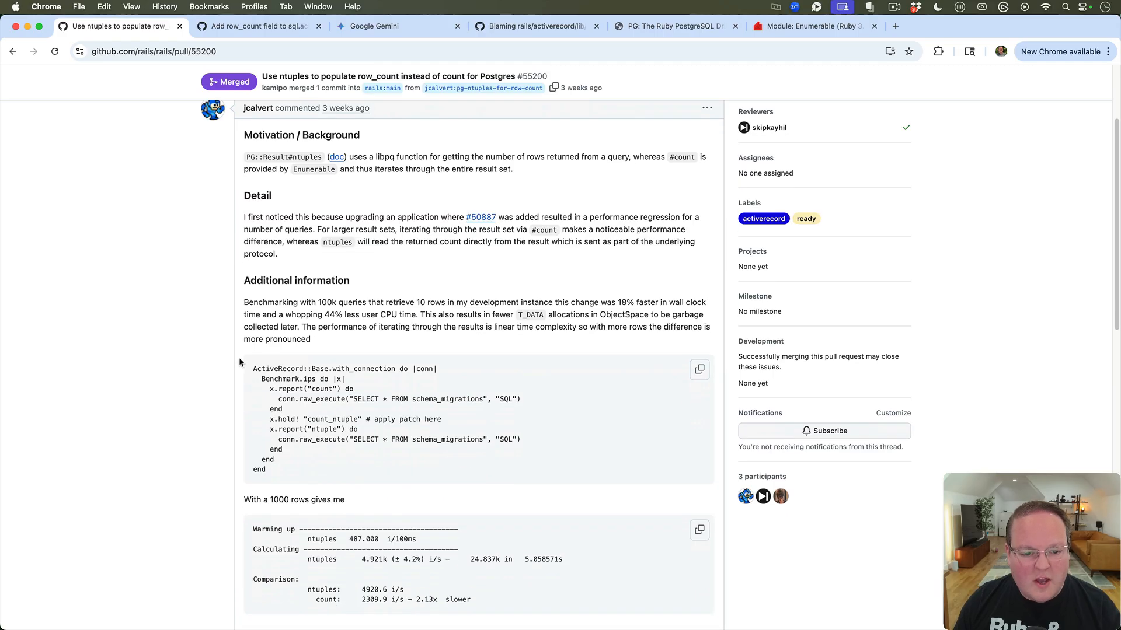
scroll(down, 3)
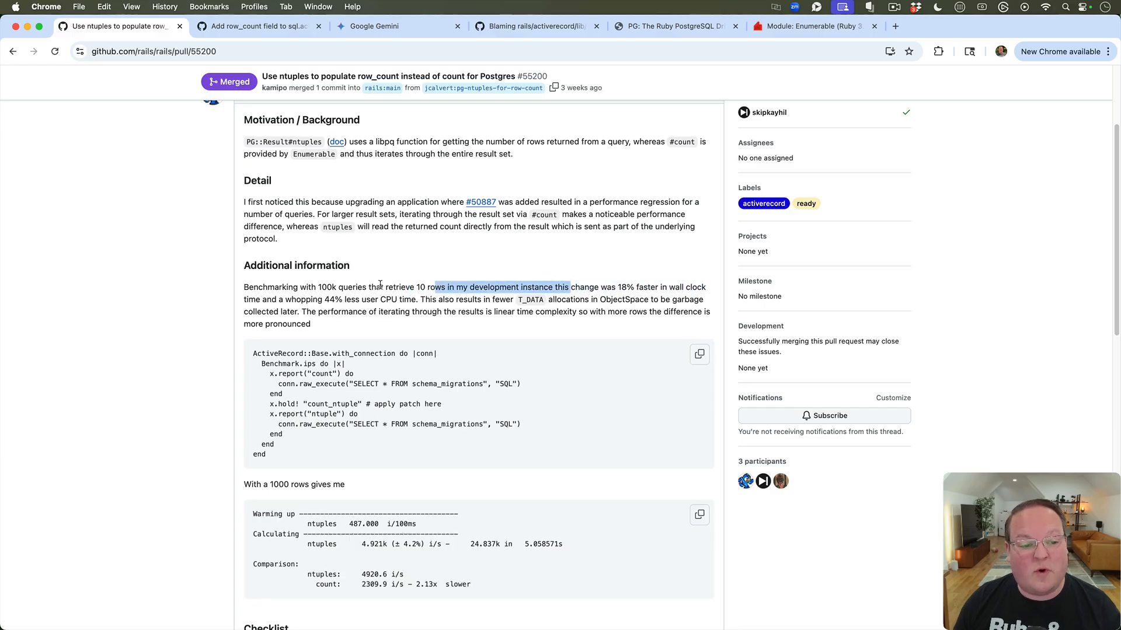
drag(277, 298, 414, 299)
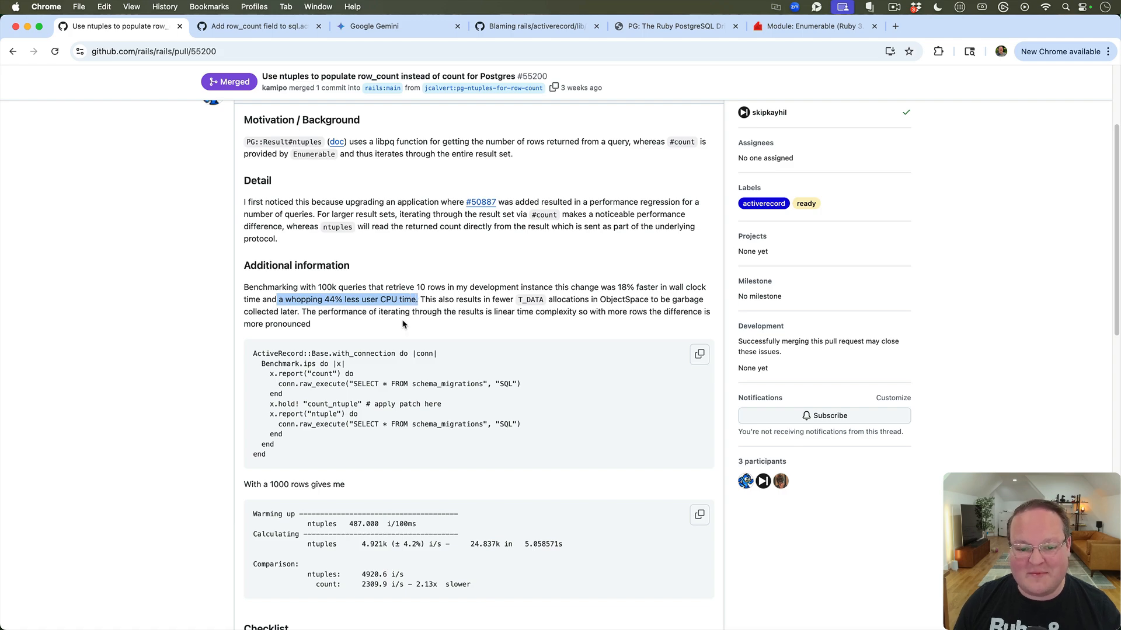
mouse_move(387, 332)
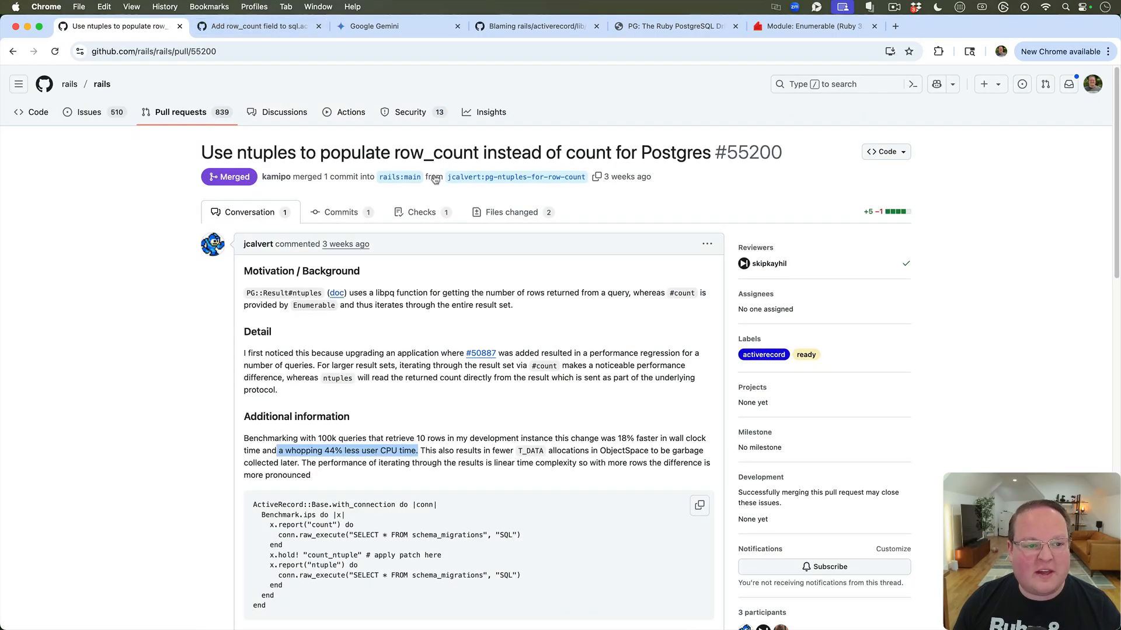
click(511, 211)
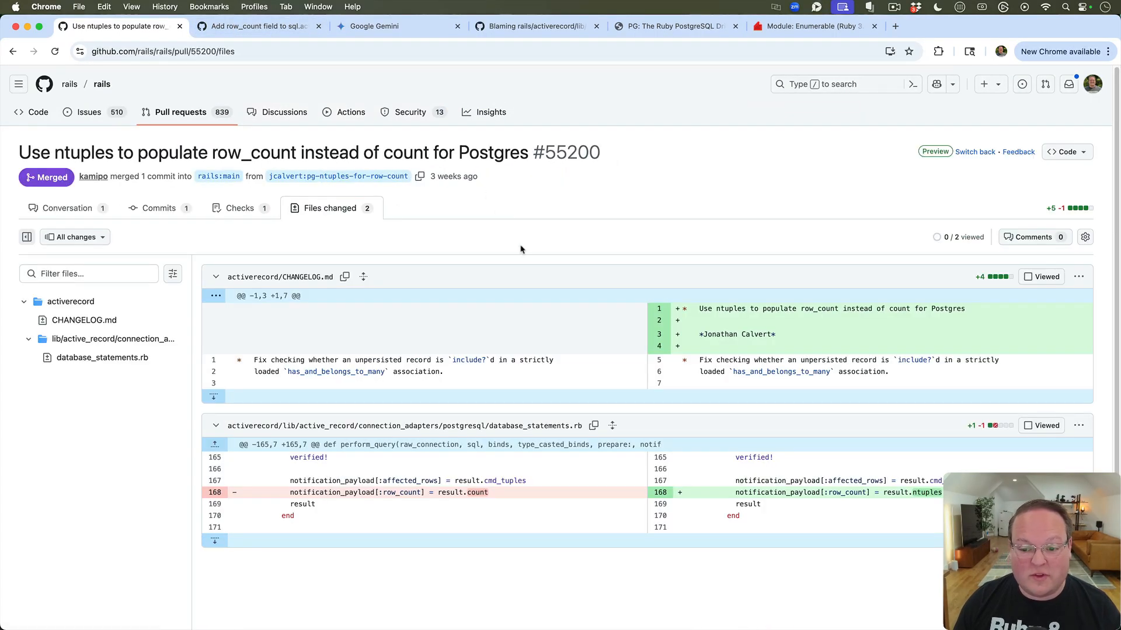
In Gemini, highlight the sentence defining a tuple as a row's physical representation.
click(385, 26)
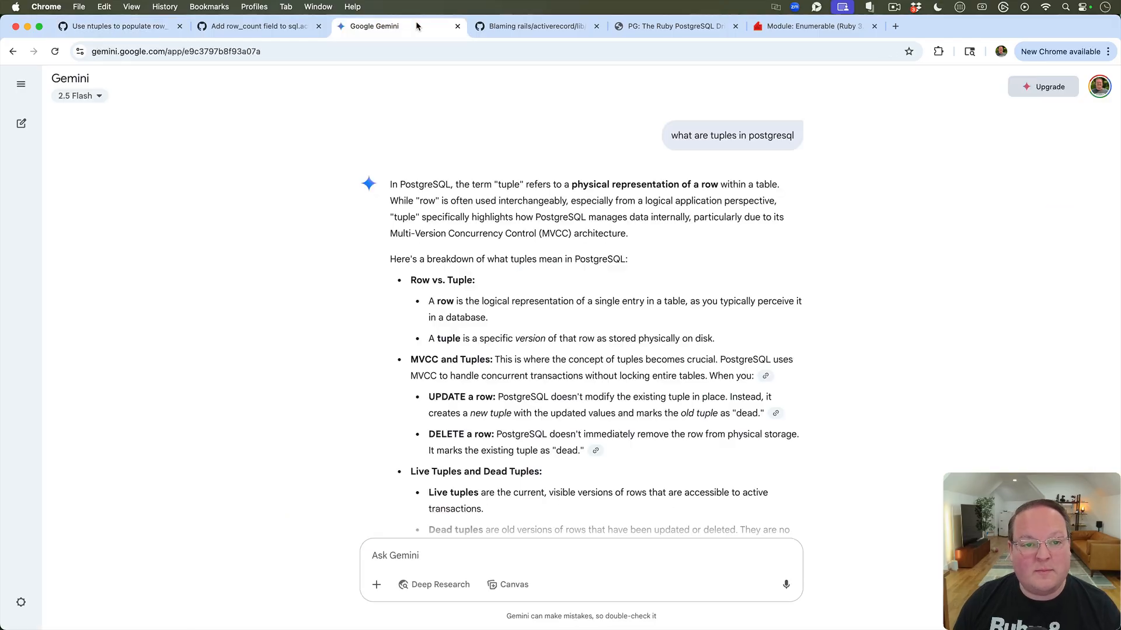
mouse_move(674, 168)
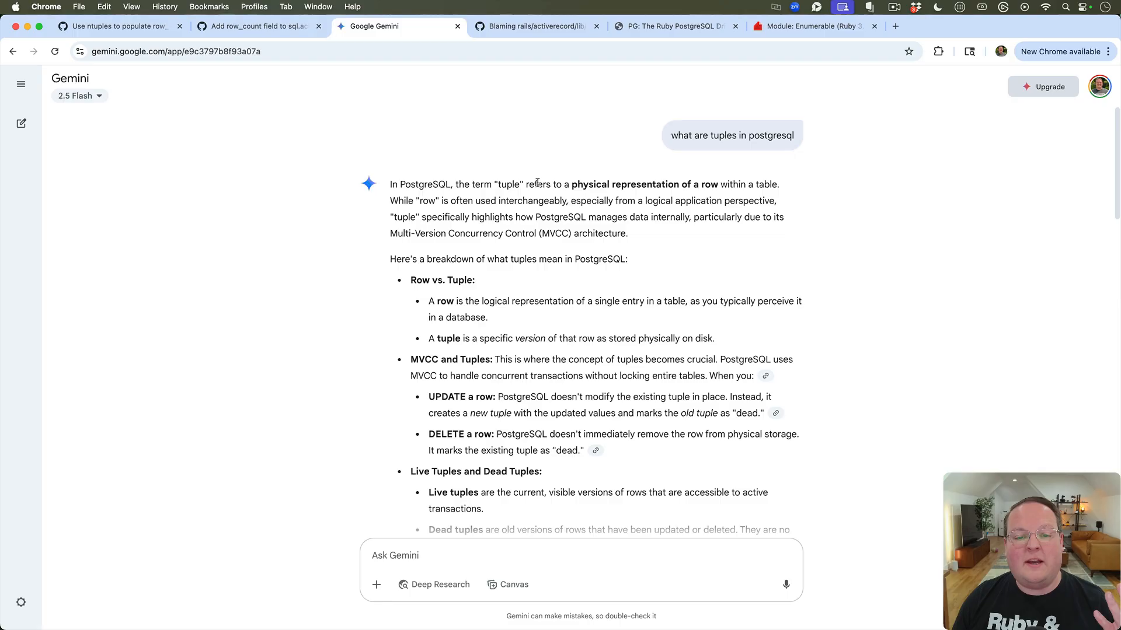
drag(528, 184, 763, 184)
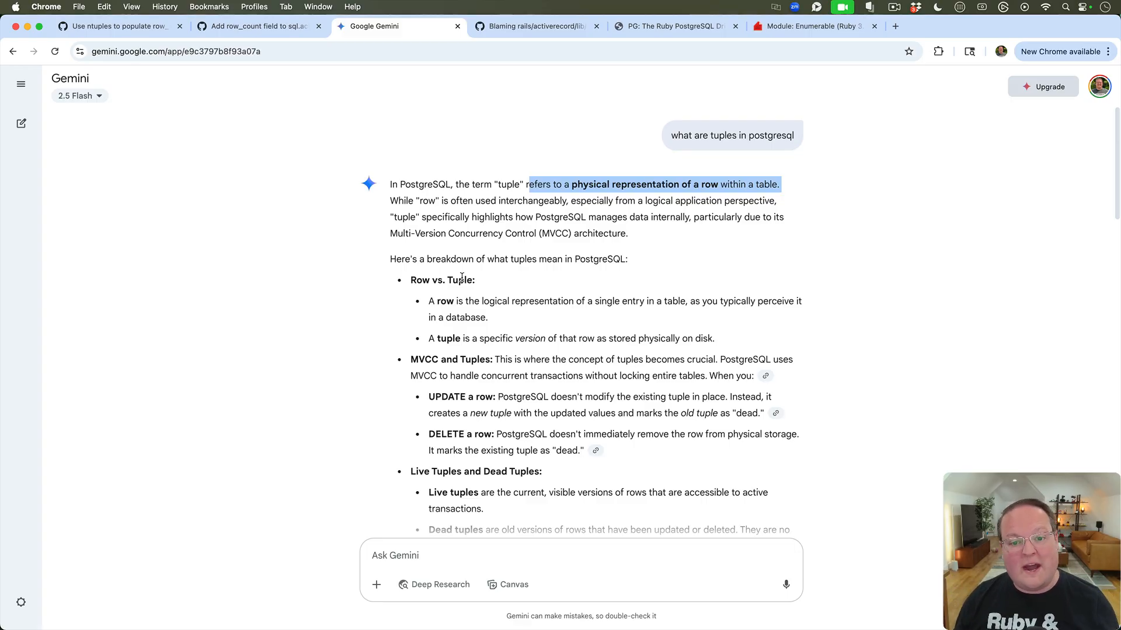
scroll(down, 3)
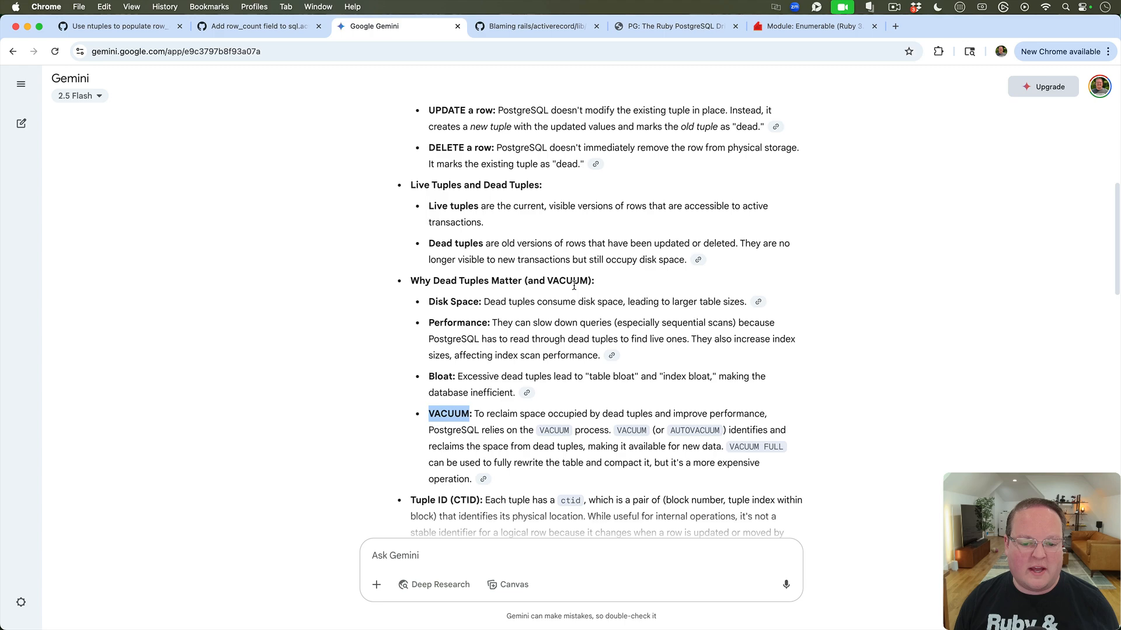
mouse_move(559, 298)
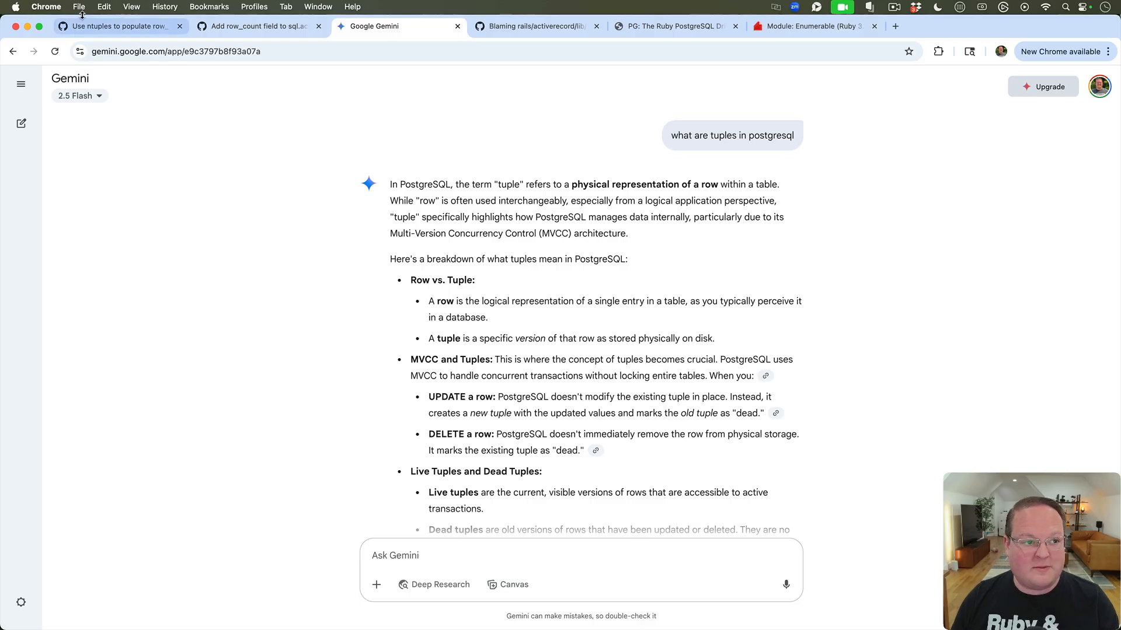
click(123, 27)
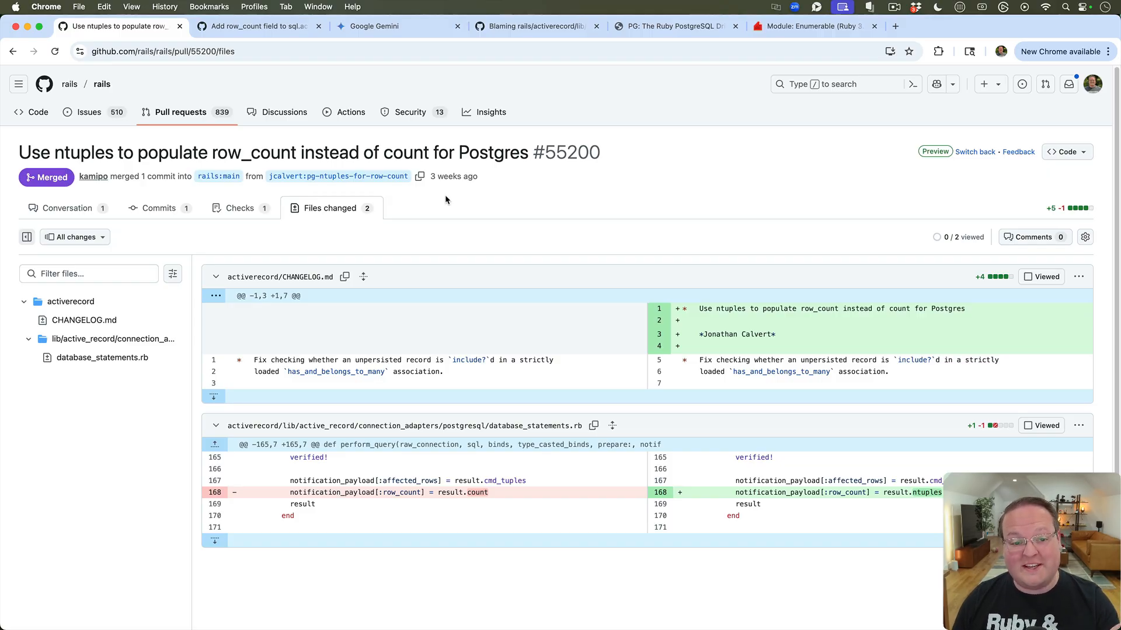
mouse_move(461, 204)
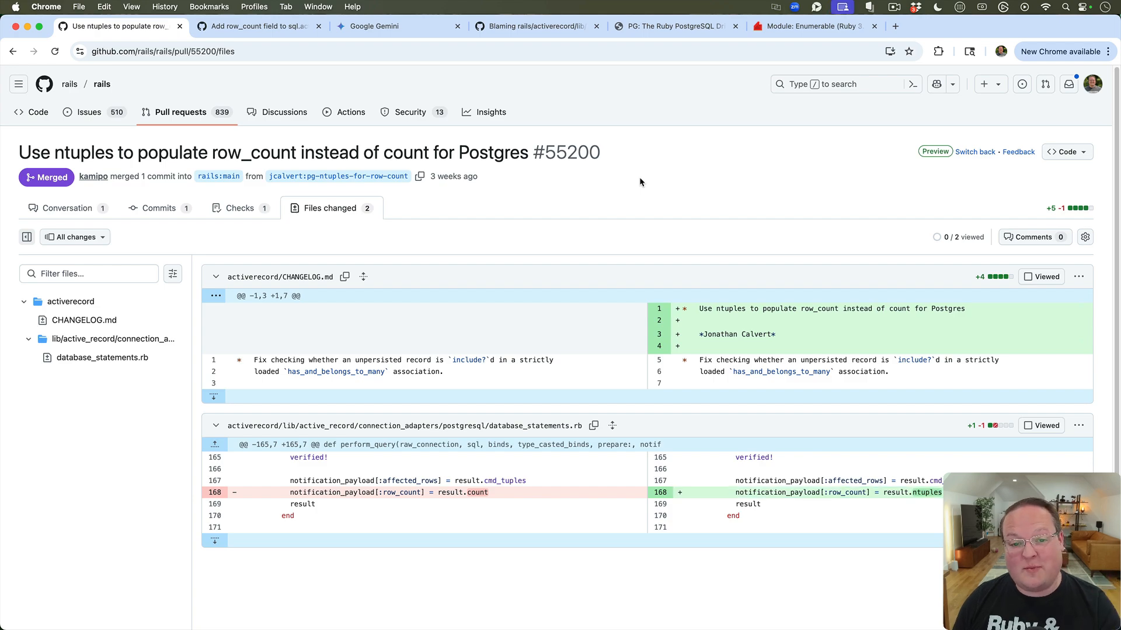
mouse_move(637, 188)
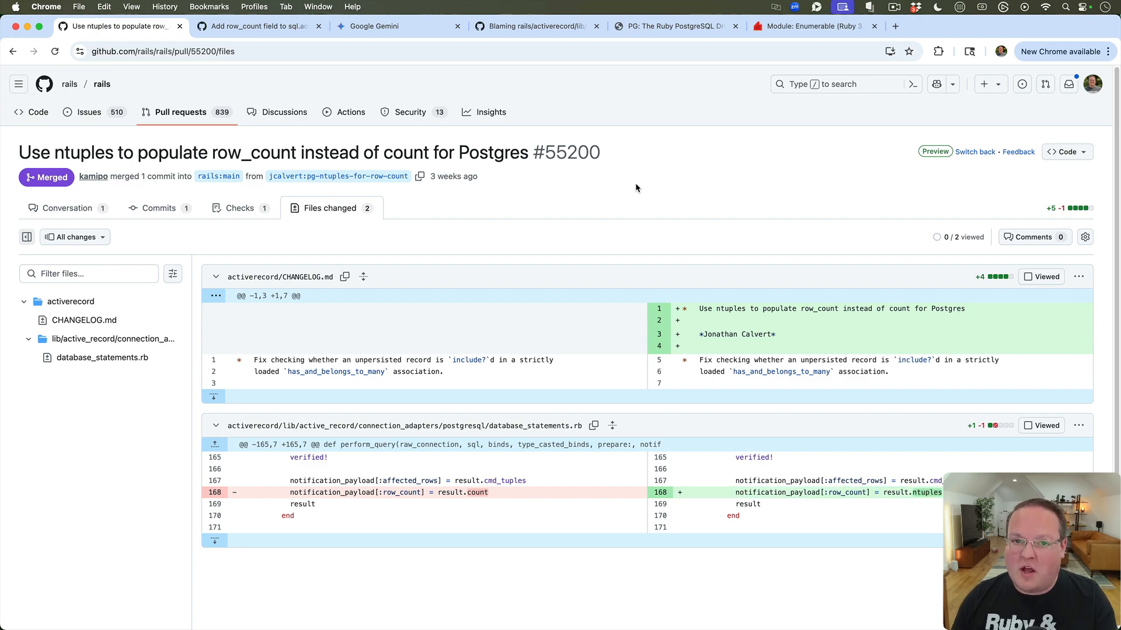
mouse_move(652, 190)
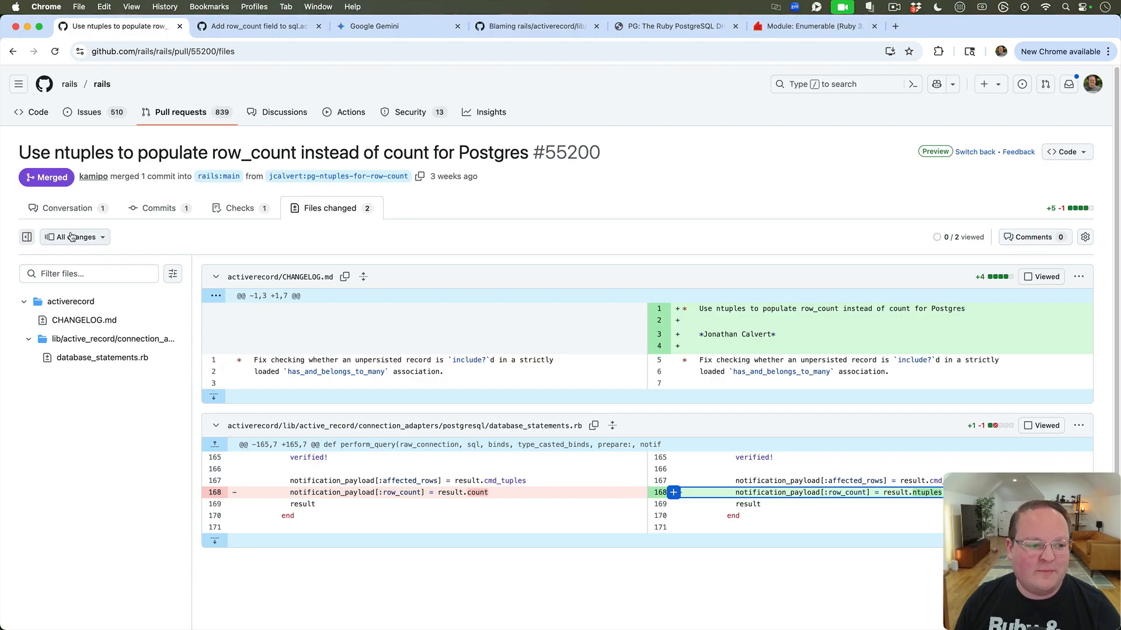
Open PR #55200's Conversation tab and scroll to its ntuples motivation section.
click(67, 208)
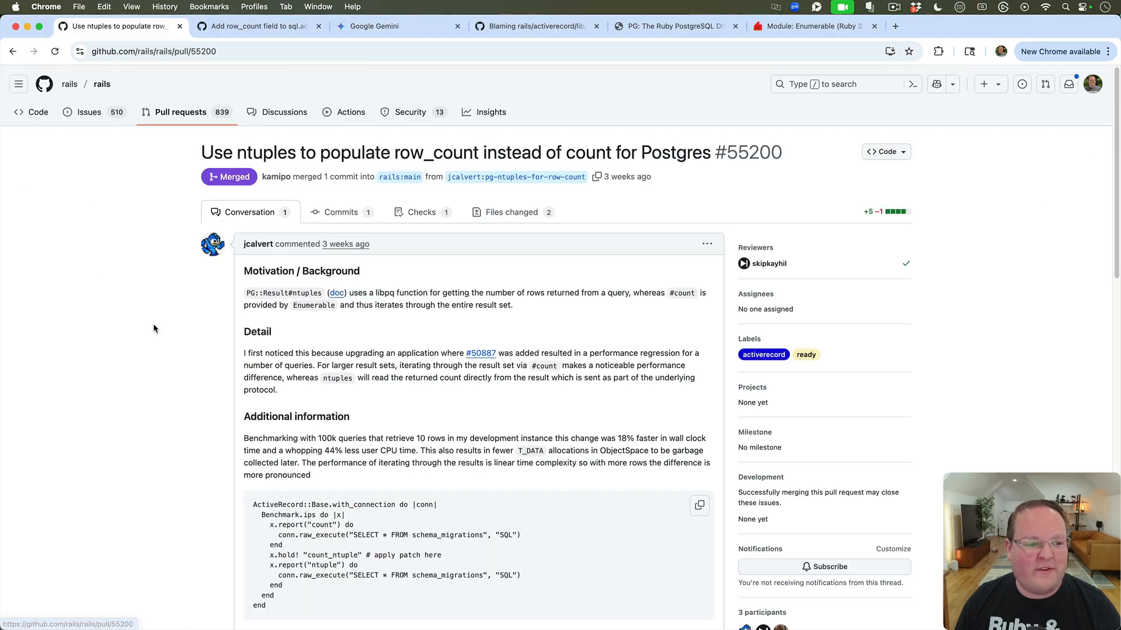
mouse_move(220, 386)
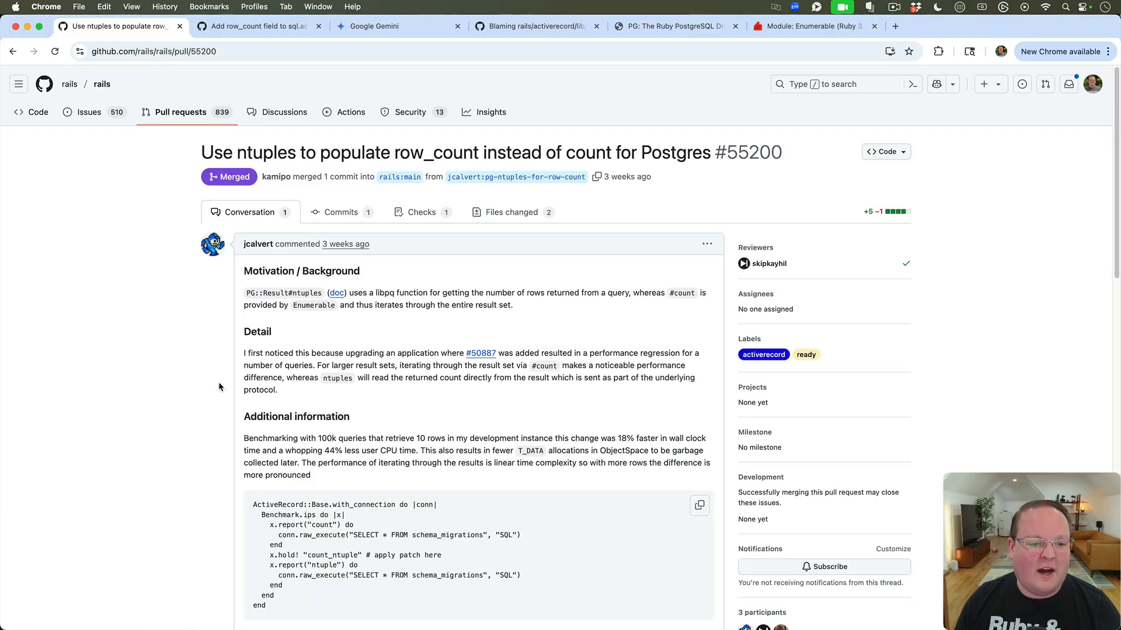
scroll(down, 3)
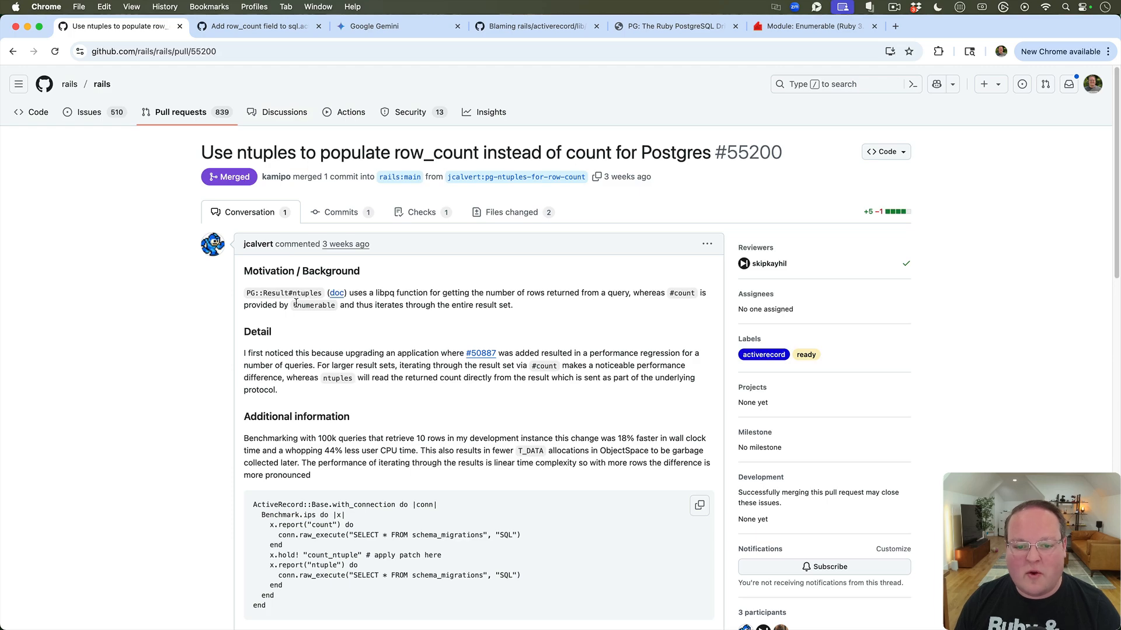
mouse_move(547, 274)
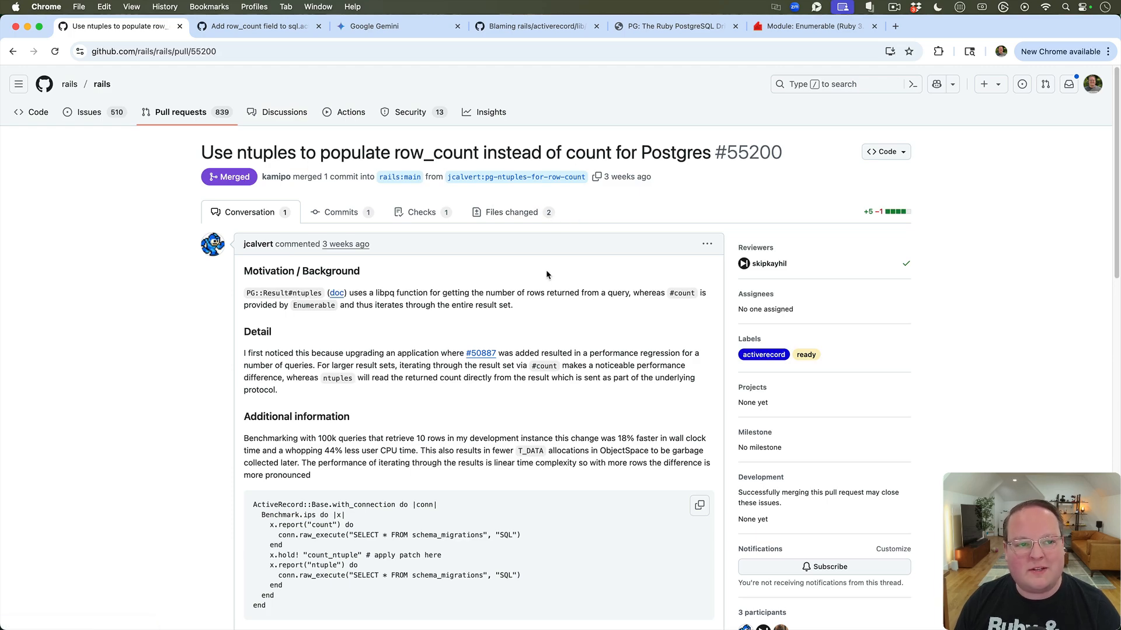
mouse_move(543, 272)
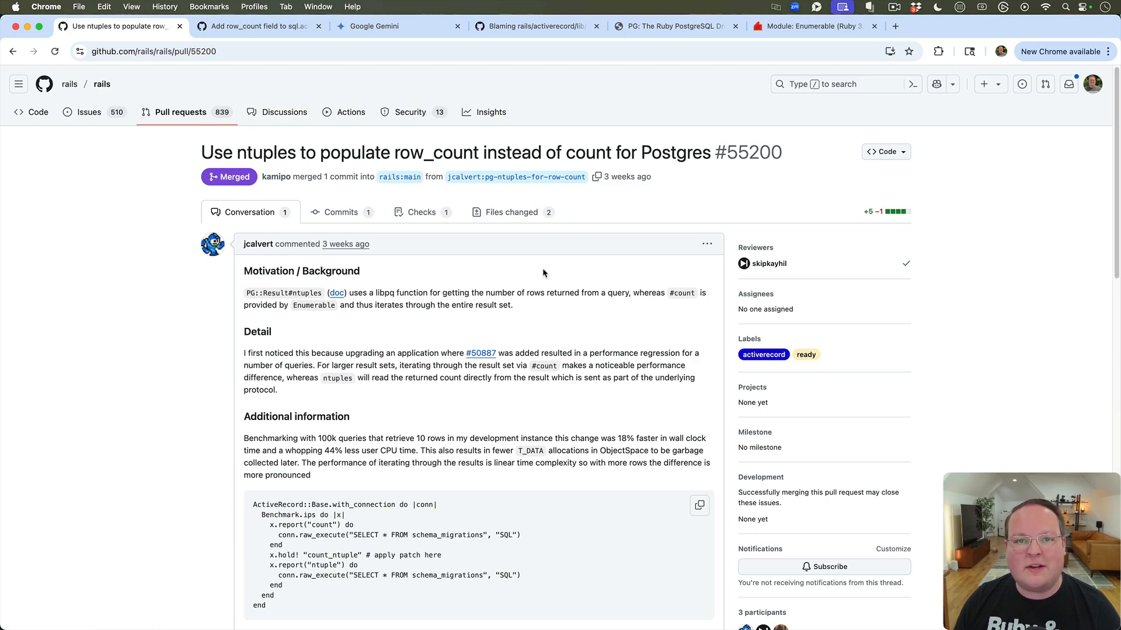
mouse_move(521, 273)
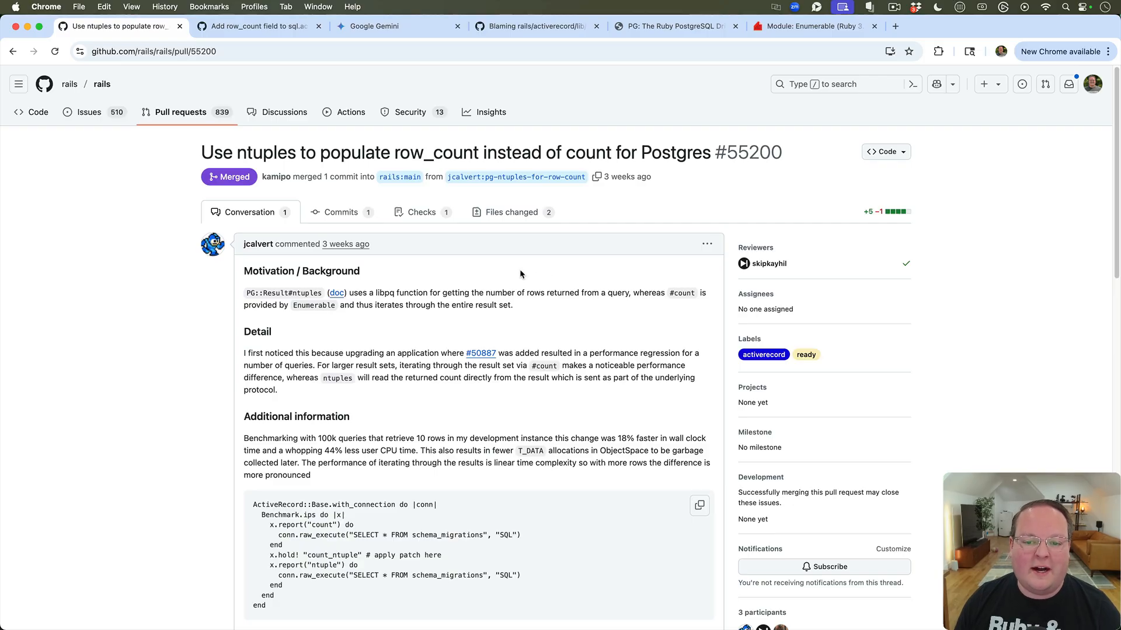
mouse_move(526, 275)
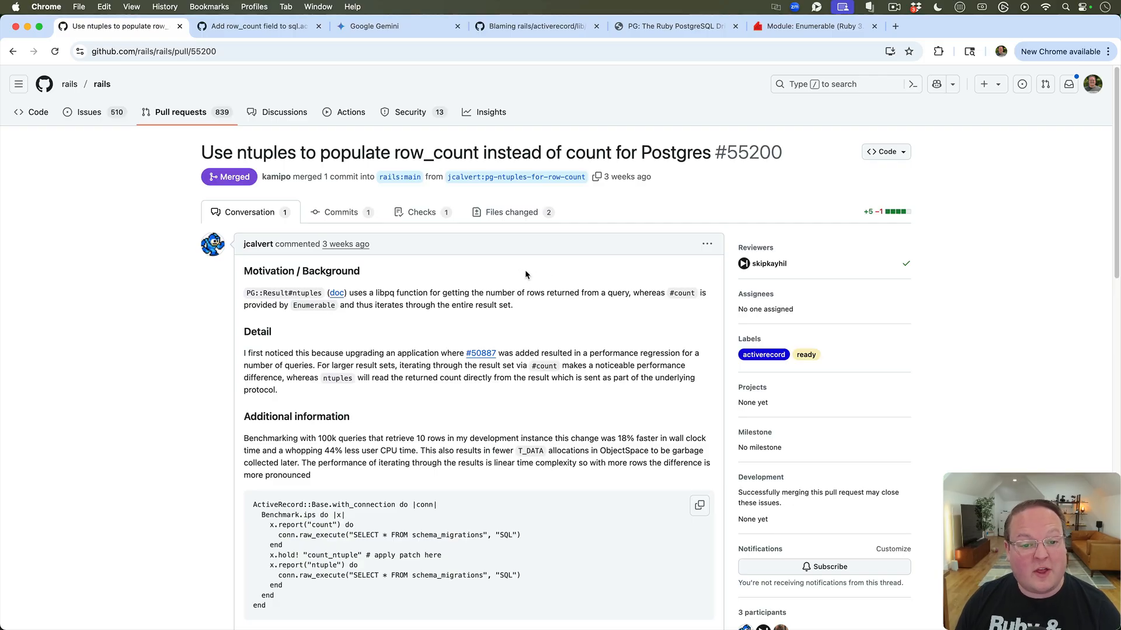
mouse_move(530, 268)
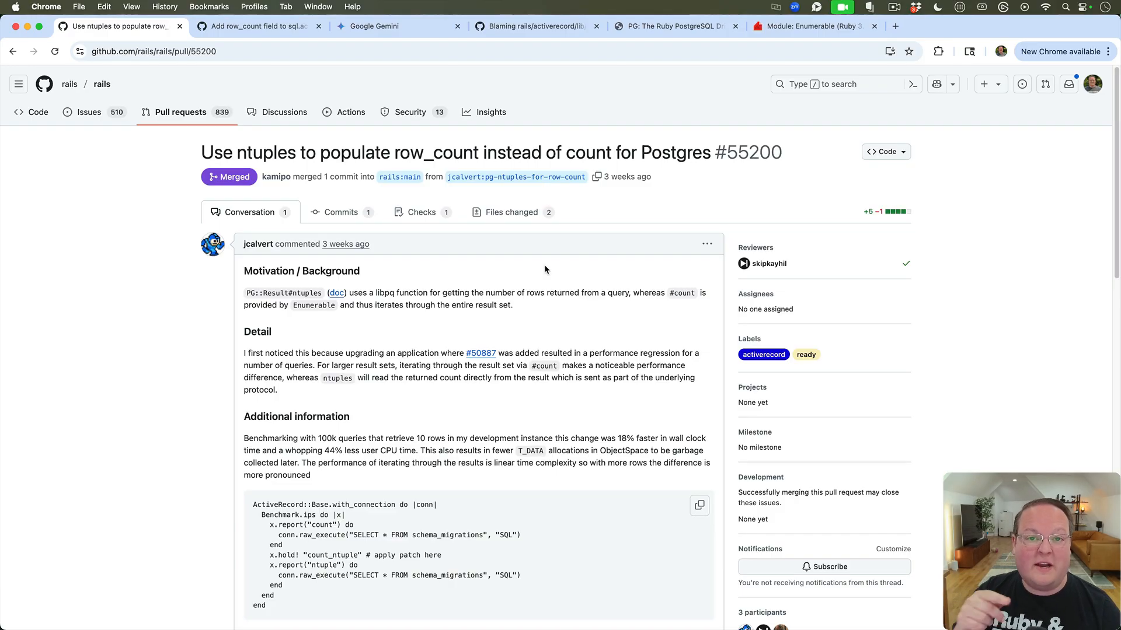
mouse_move(539, 313)
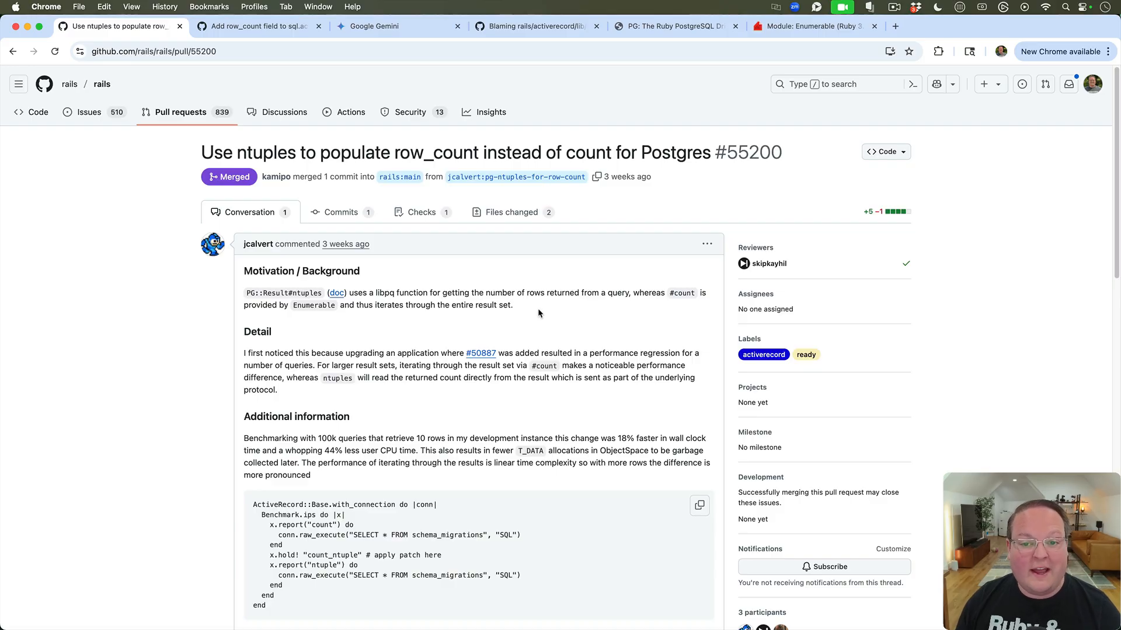